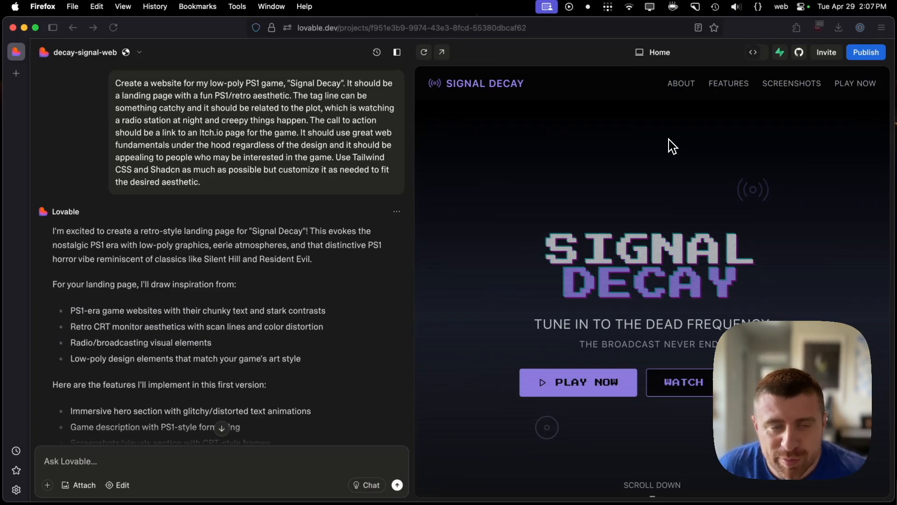
pyautogui.moveTo(579, 300)
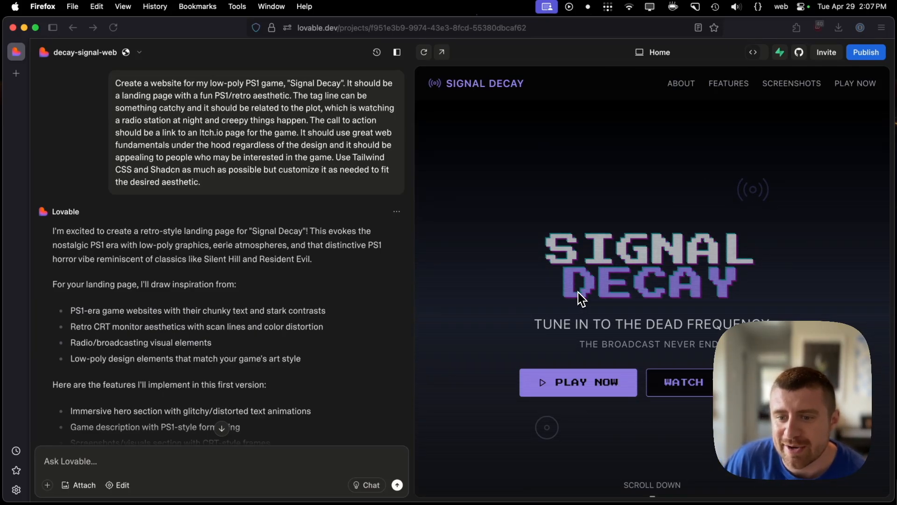
pyautogui.moveTo(537, 184)
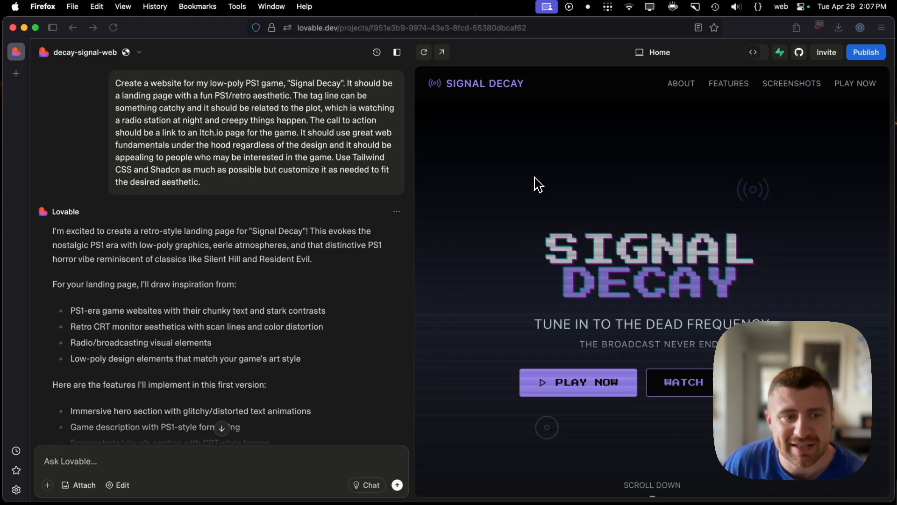
pyautogui.moveTo(410, 189)
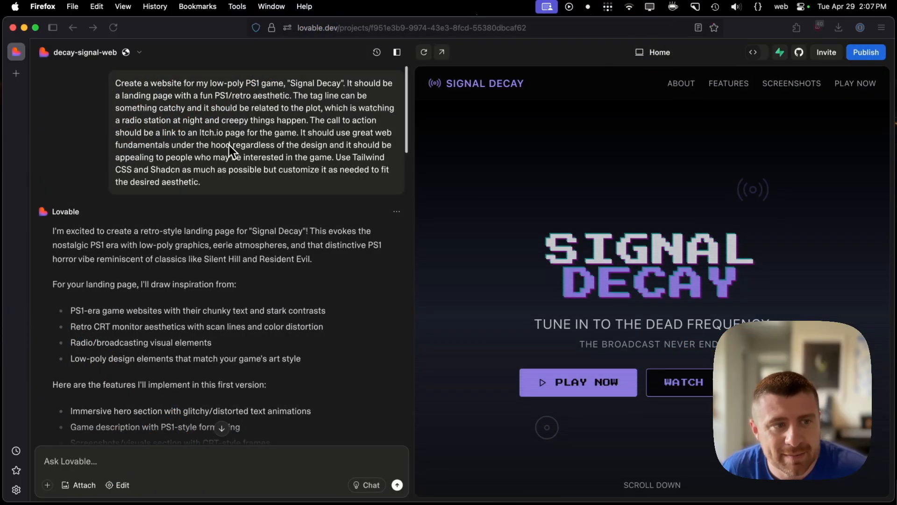
pyautogui.moveTo(260, 189)
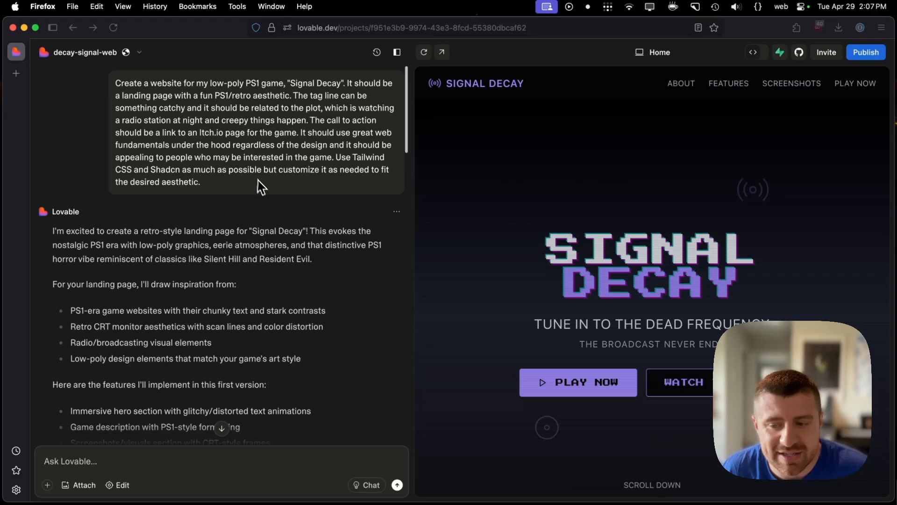
pyautogui.moveTo(321, 184)
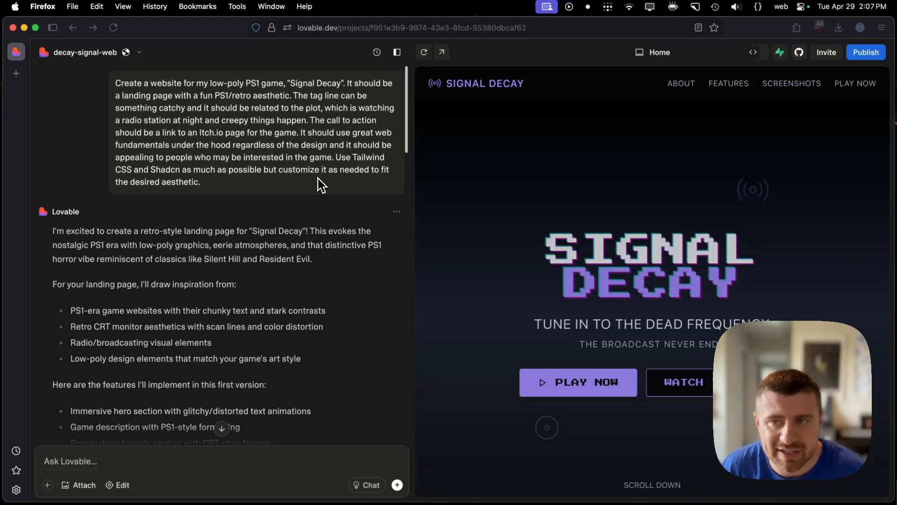
pyautogui.moveTo(339, 166)
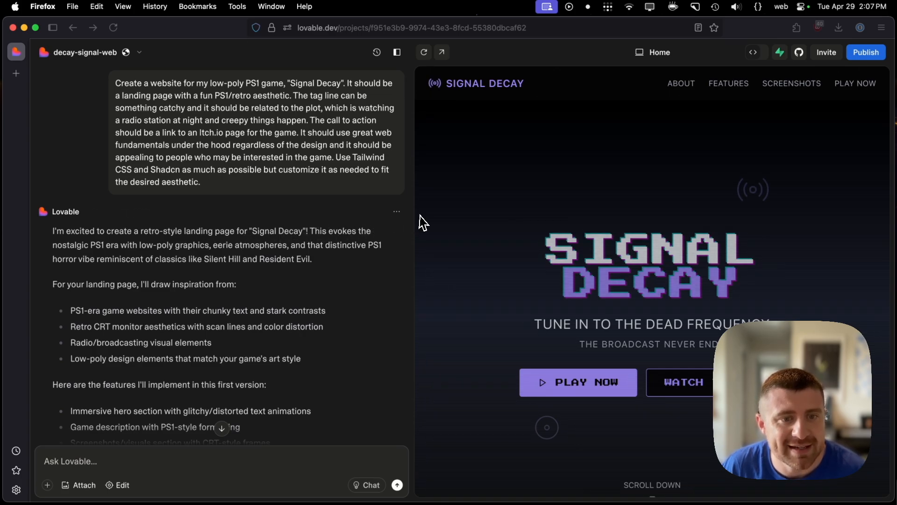
pyautogui.moveTo(524, 269)
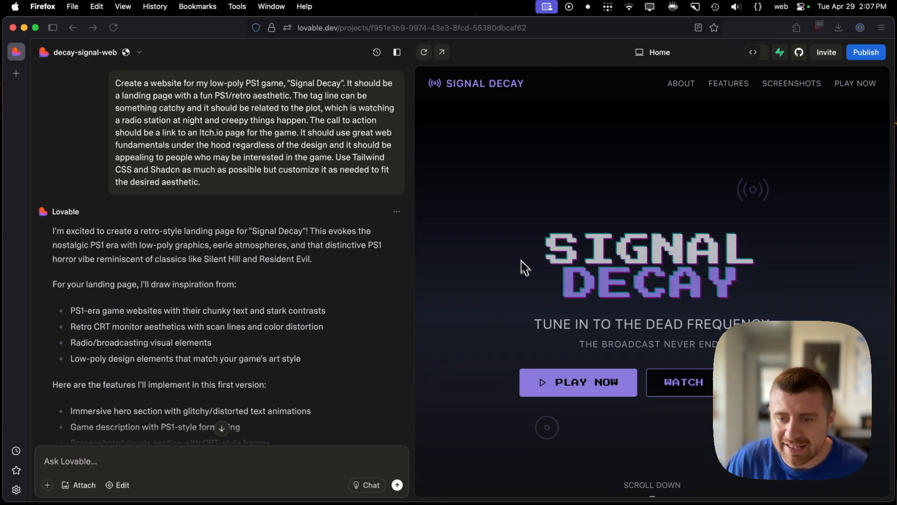
pyautogui.moveTo(642, 187)
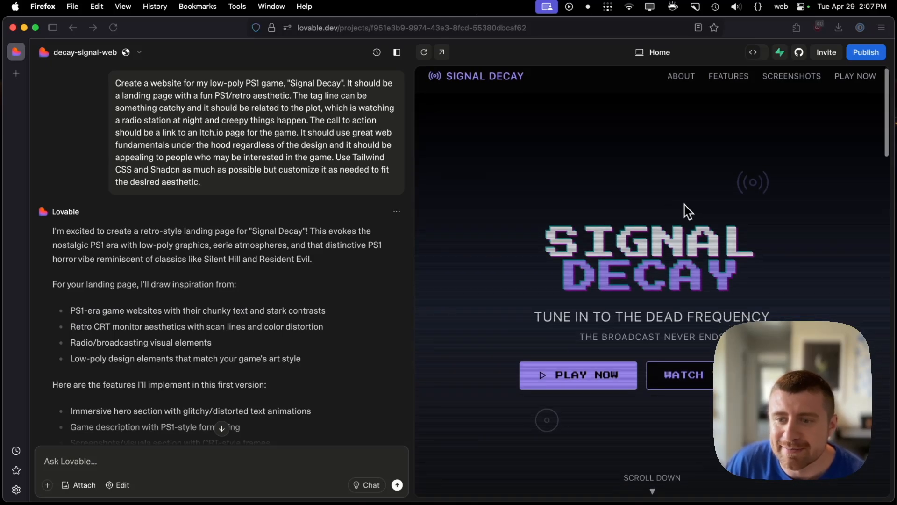
# Install the Lovable GitHub app for all repositories, confirming access with an authentication code
pyautogui.scroll(-3)
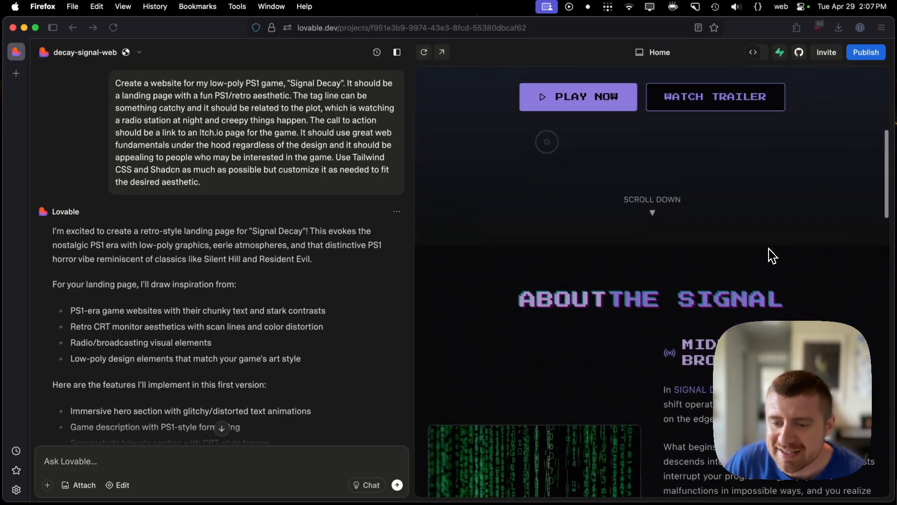
pyautogui.scroll(-3)
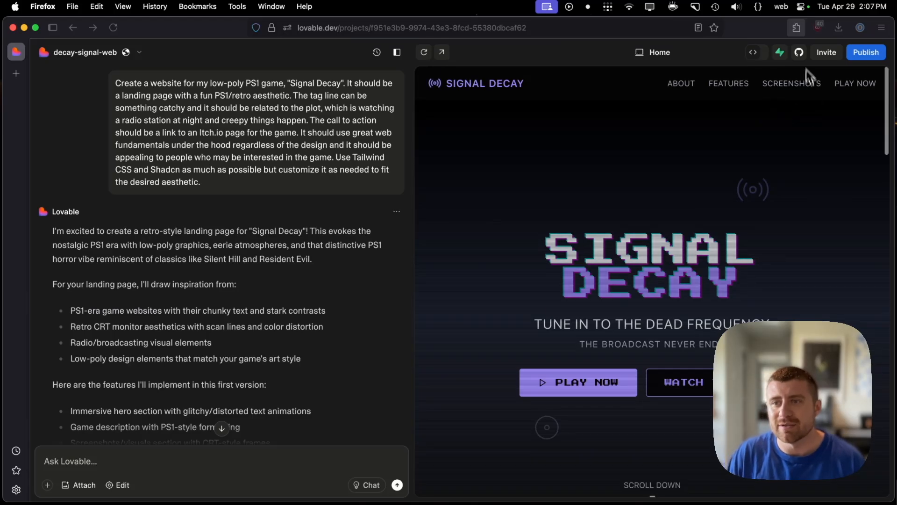
pyautogui.click(798, 52)
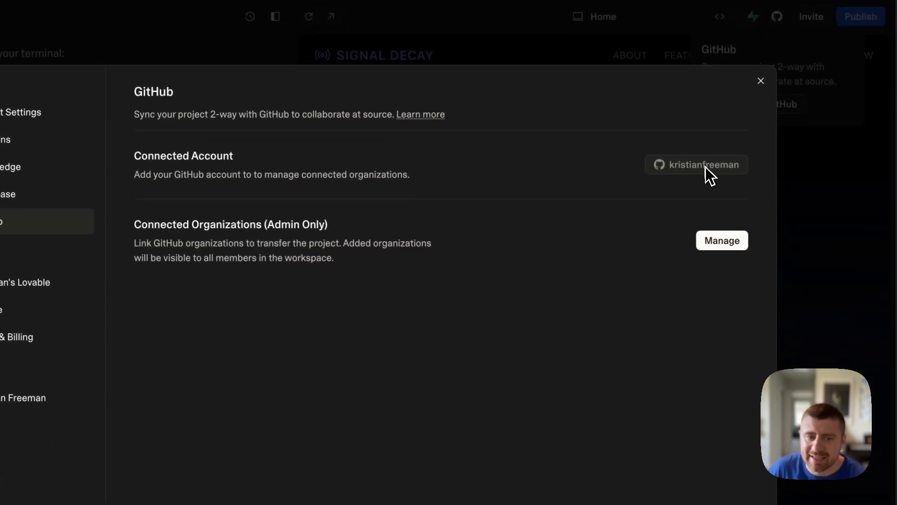
pyautogui.click(721, 240)
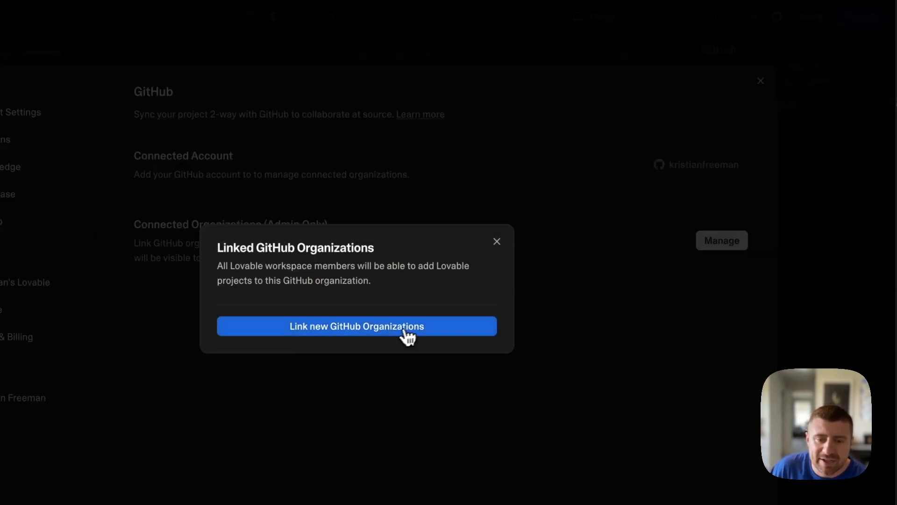
pyautogui.click(356, 326)
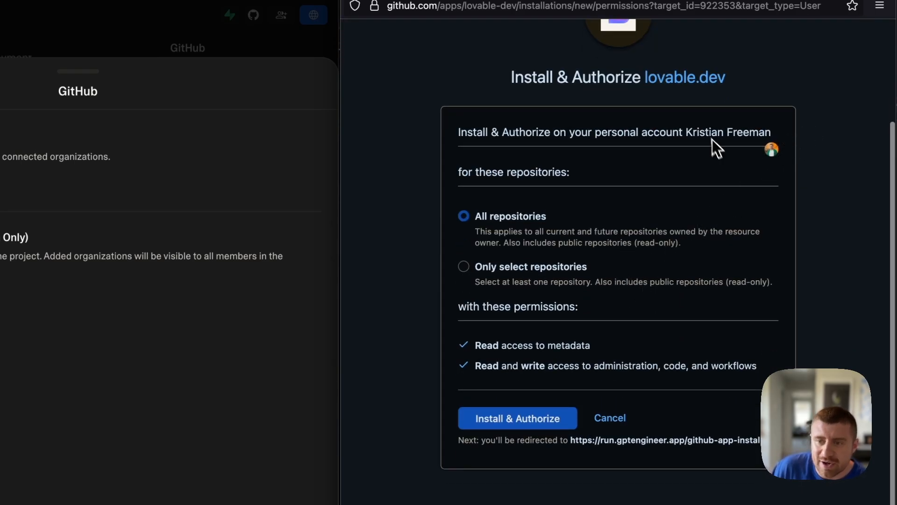
pyautogui.click(517, 418)
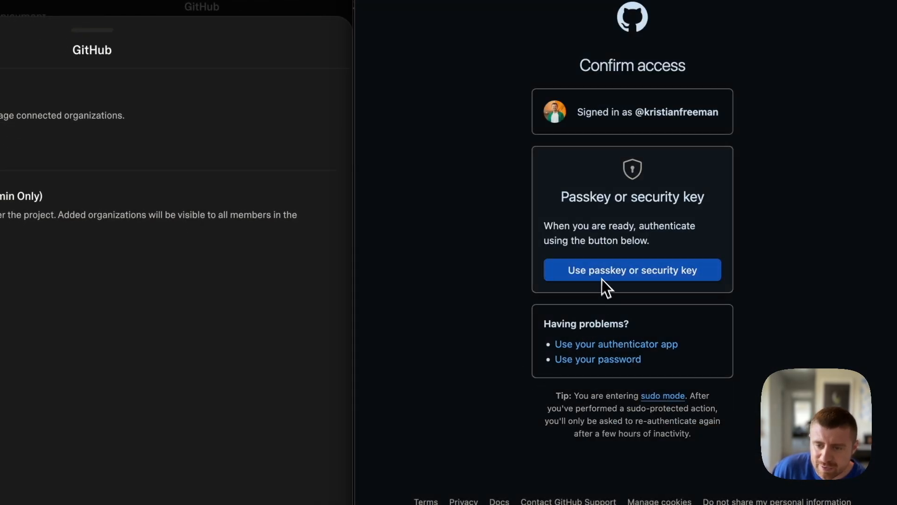
pyautogui.click(616, 344)
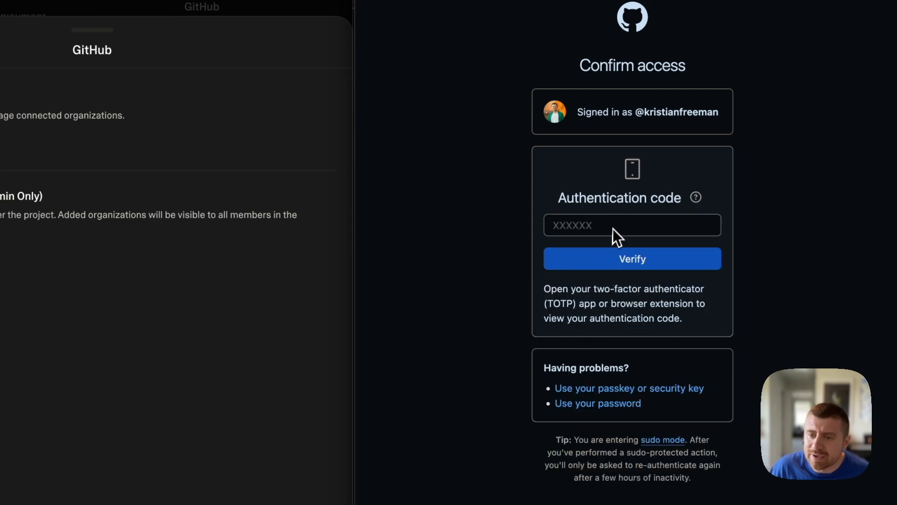
pyautogui.click(632, 258)
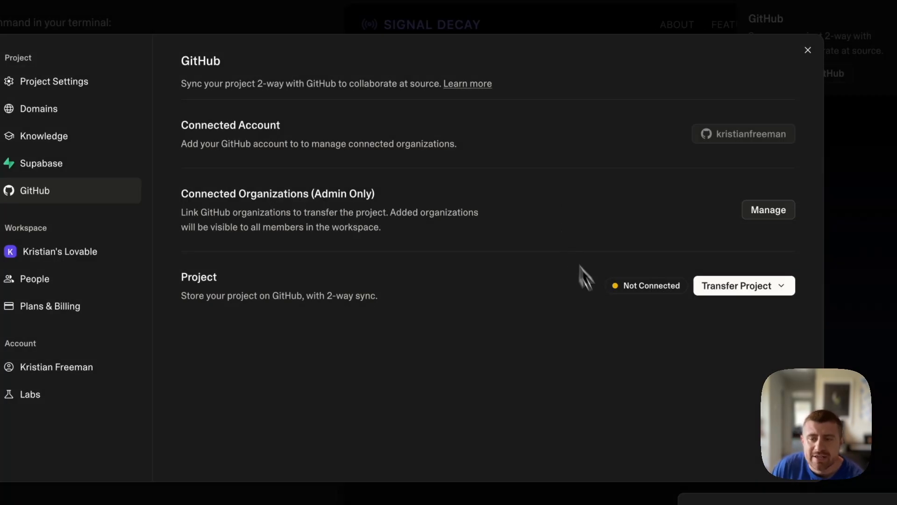
# Transfer the project to the decay-signal-web GitHub repository, then close project settings
pyautogui.click(742, 285)
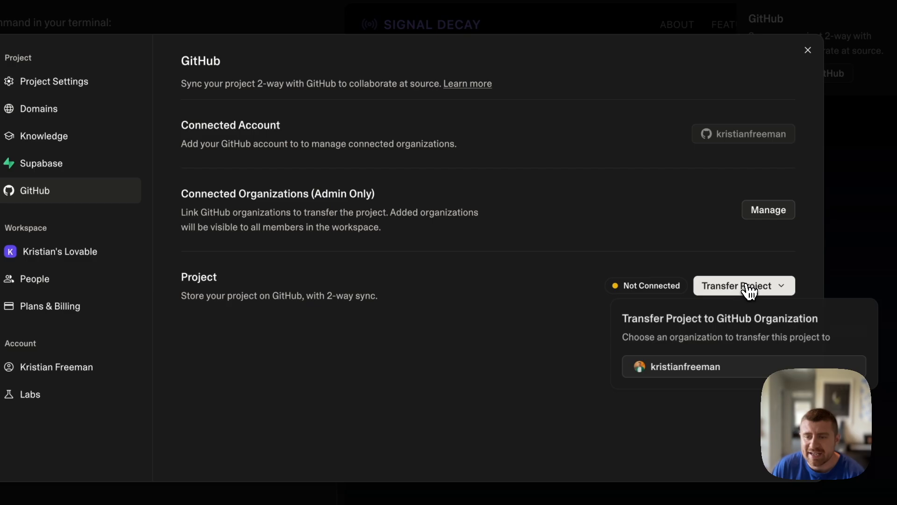
pyautogui.moveTo(709, 370)
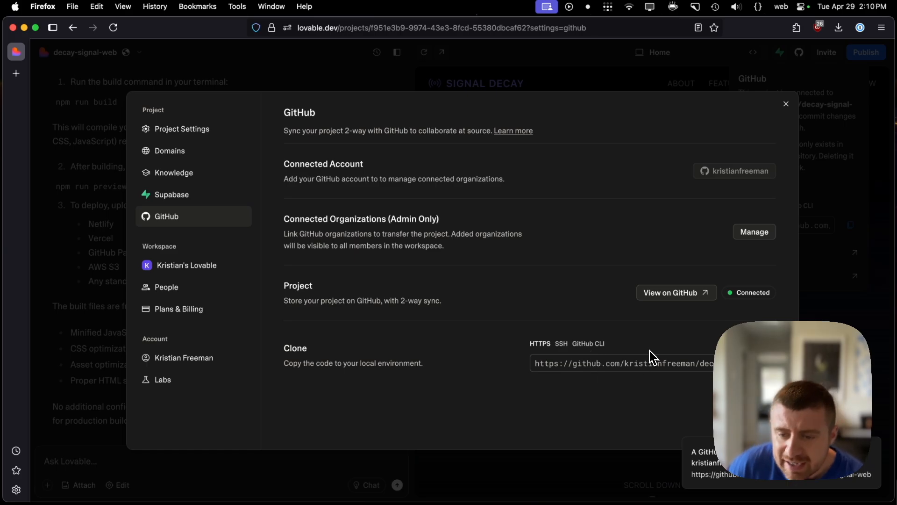
pyautogui.moveTo(566, 355)
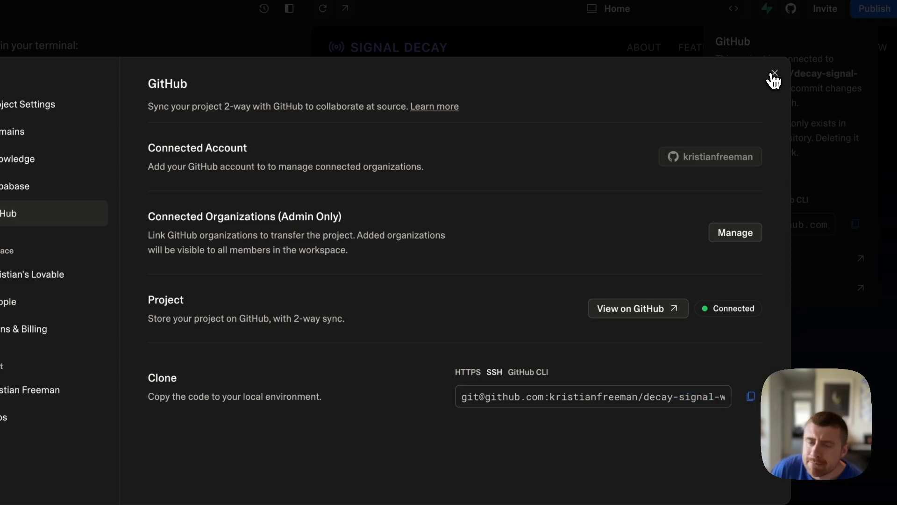
pyautogui.click(774, 73)
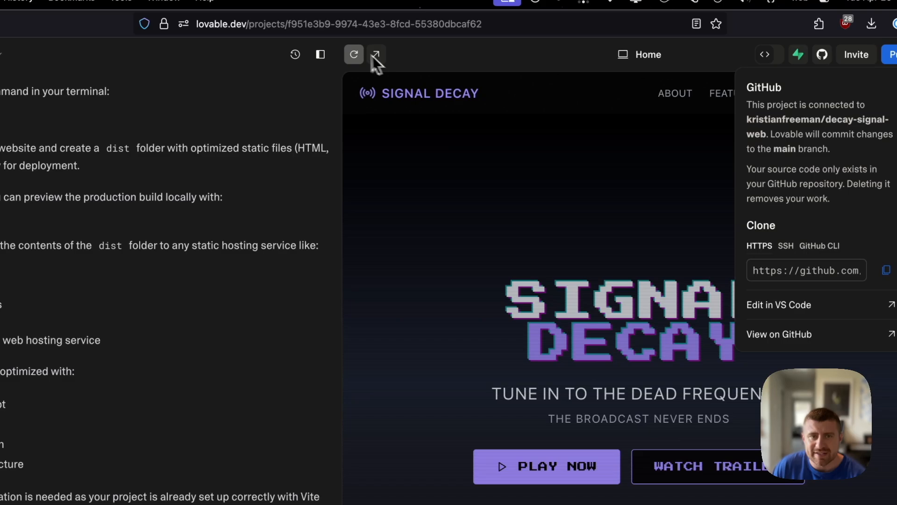
# Switch Lovable to code view and browse the project's source file tree
pyautogui.click(772, 56)
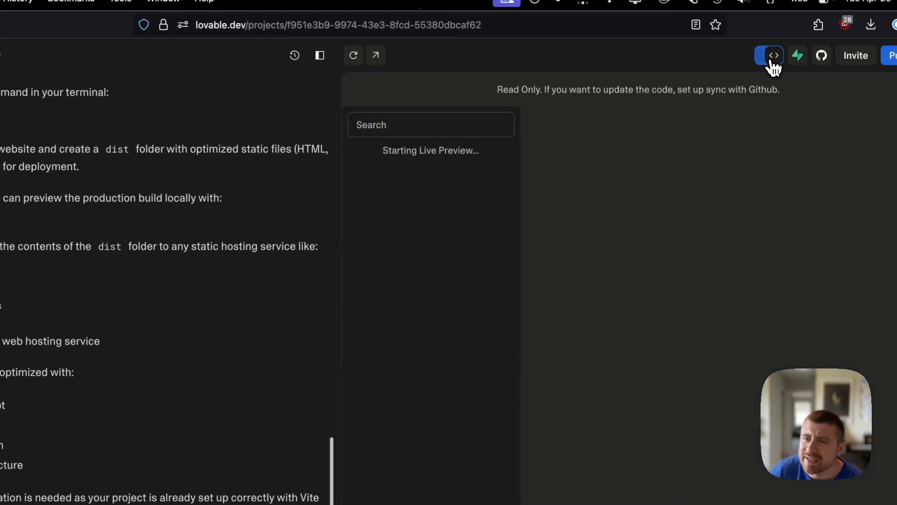
pyautogui.click(772, 55)
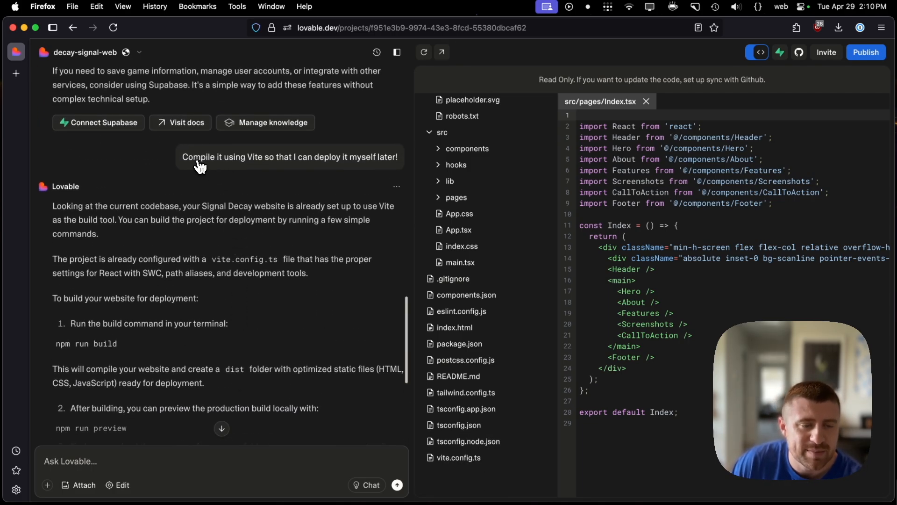
pyautogui.moveTo(326, 169)
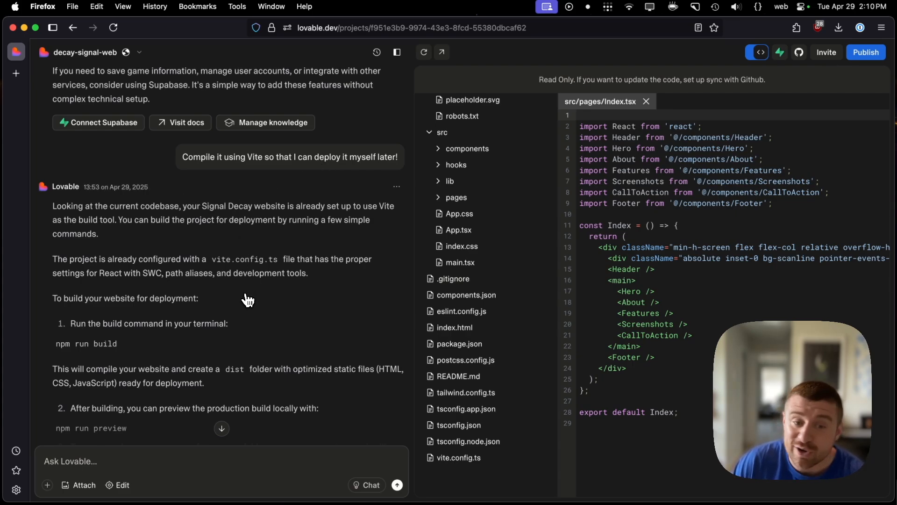
pyautogui.scroll(-3)
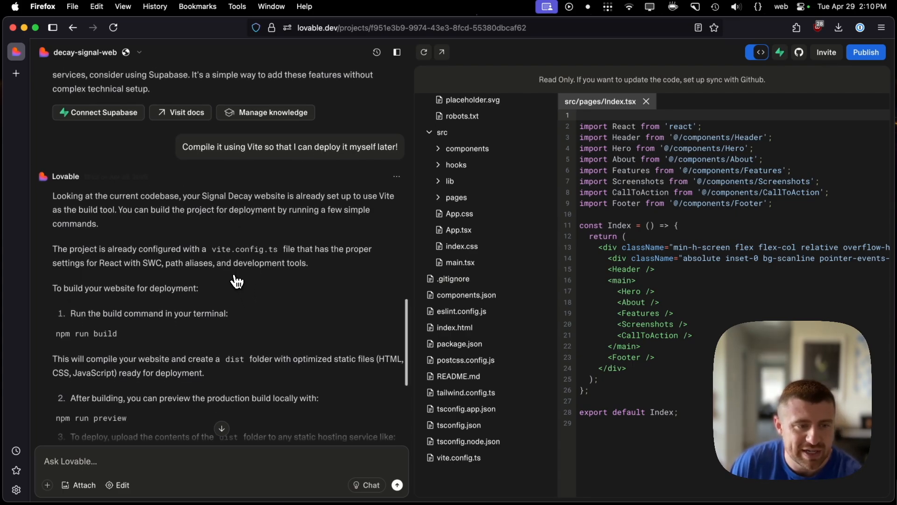
pyautogui.scroll(-3)
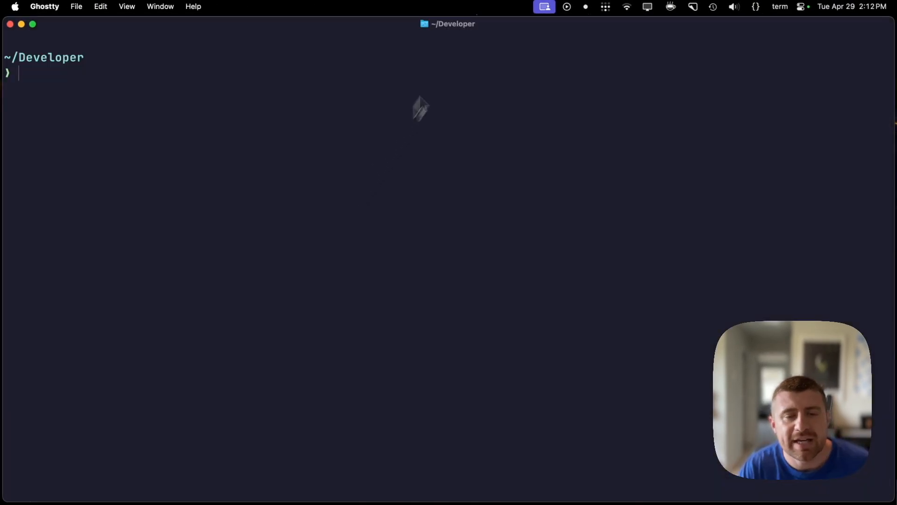
# Clone kristianfreeman/decay-signal-web with gh and cd into decay-signal-web
pyautogui.write('gh')
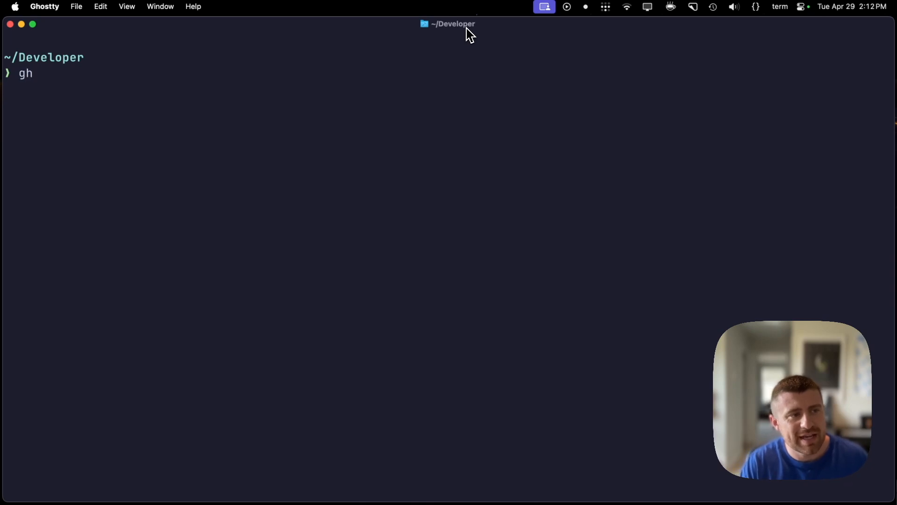
pyautogui.write('repo clone git@github.com:kristianfreeman/decay-signal-web.git')
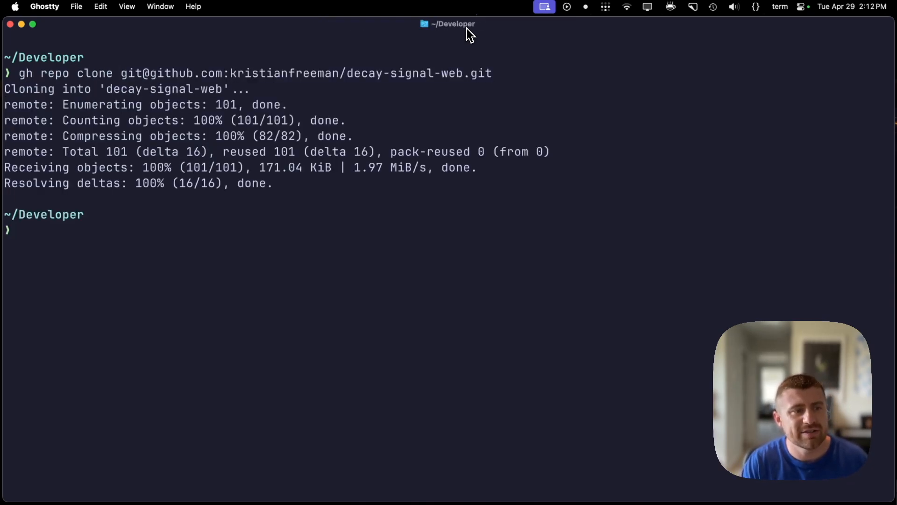
pyautogui.write('cd decay-signal-web/')
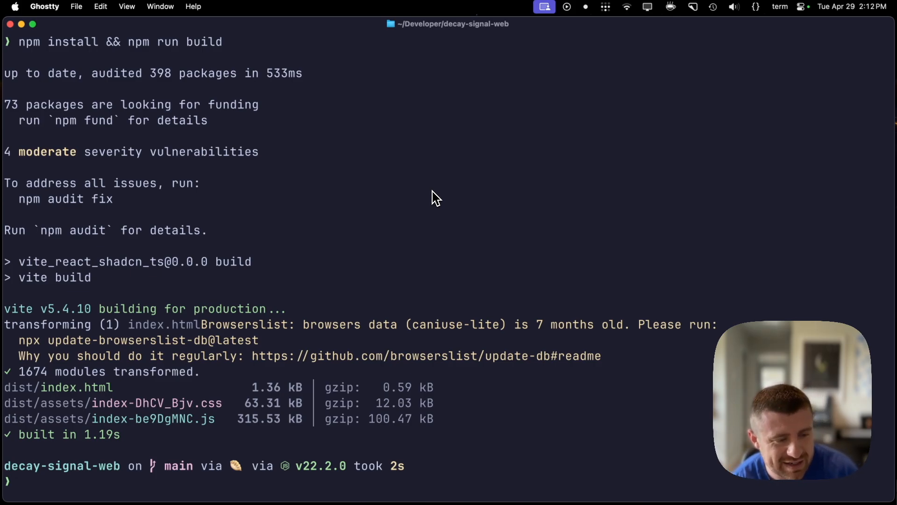
pyautogui.moveTo(203, 339)
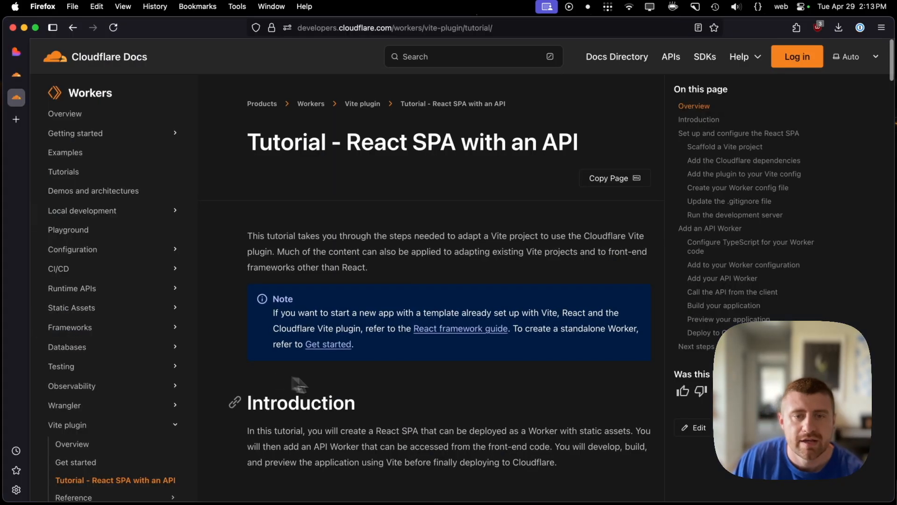
# Scroll the React SPA tutorial down to 'Add the Cloudflare dependencies'
pyautogui.scroll(-3)
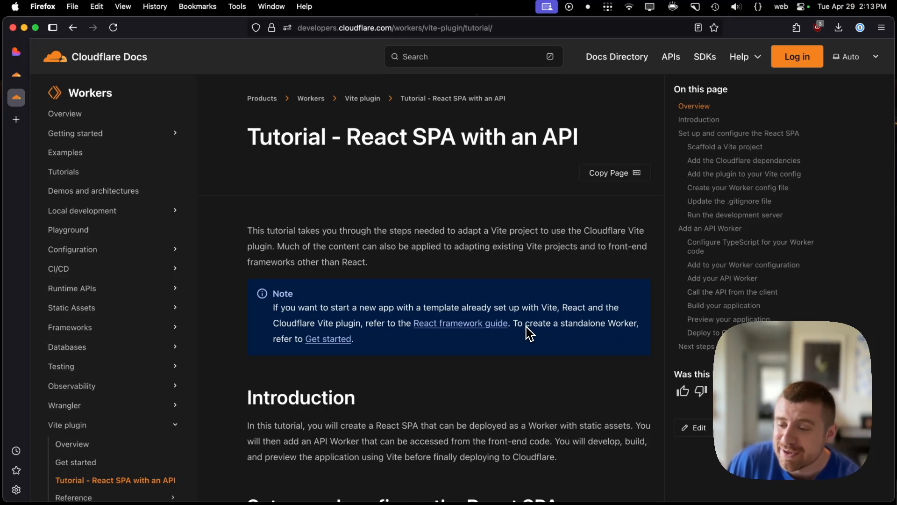
pyautogui.moveTo(406, 344)
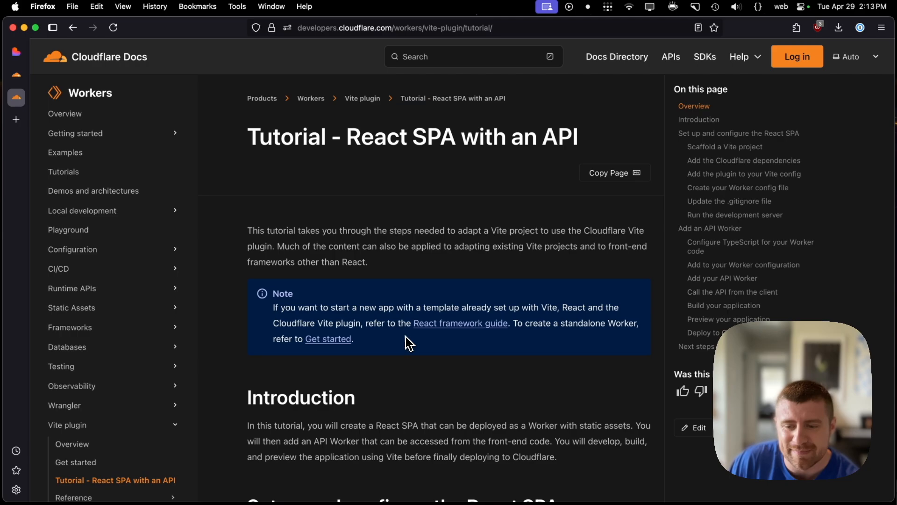
pyautogui.scroll(-3)
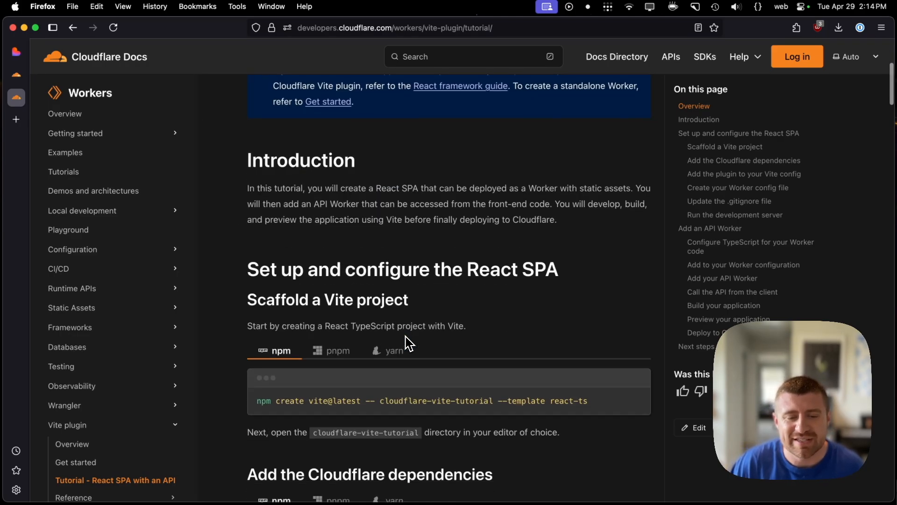
pyautogui.scroll(-3)
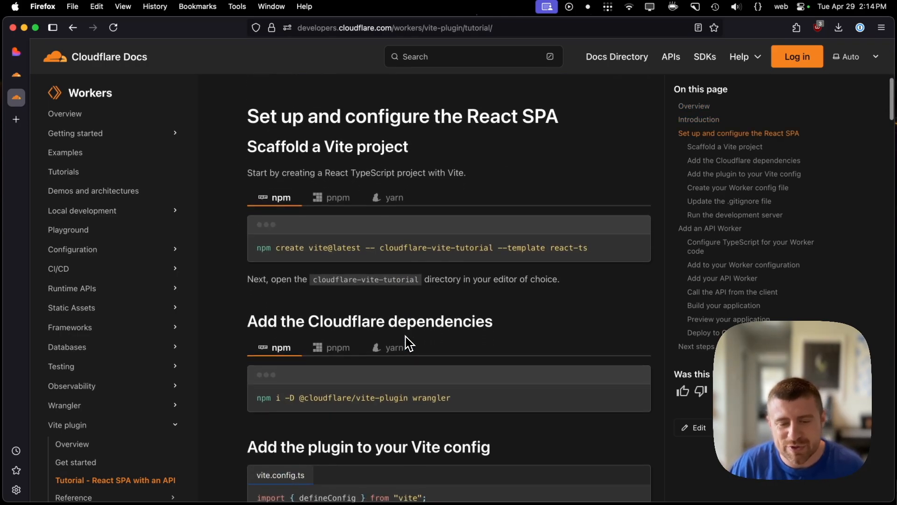
pyautogui.scroll(-3)
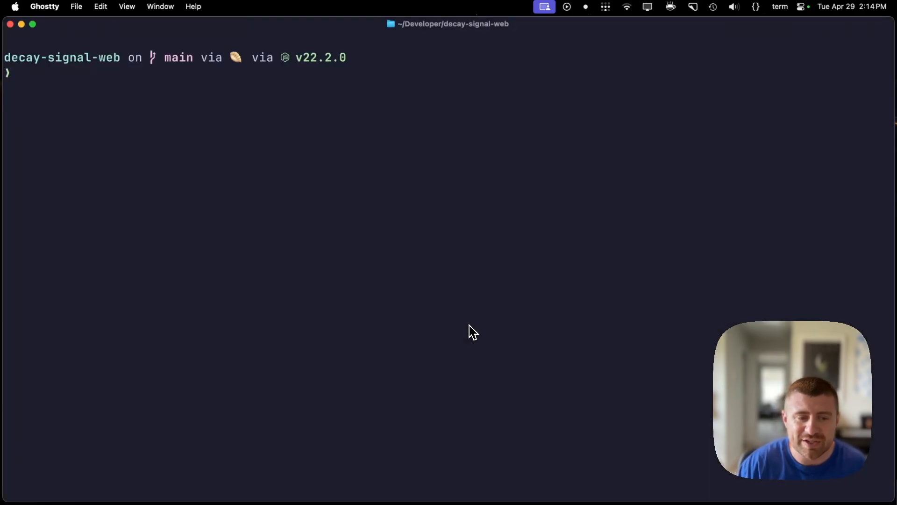
pyautogui.write('npm i -D @cloudflare/vite-plugin wrangler')
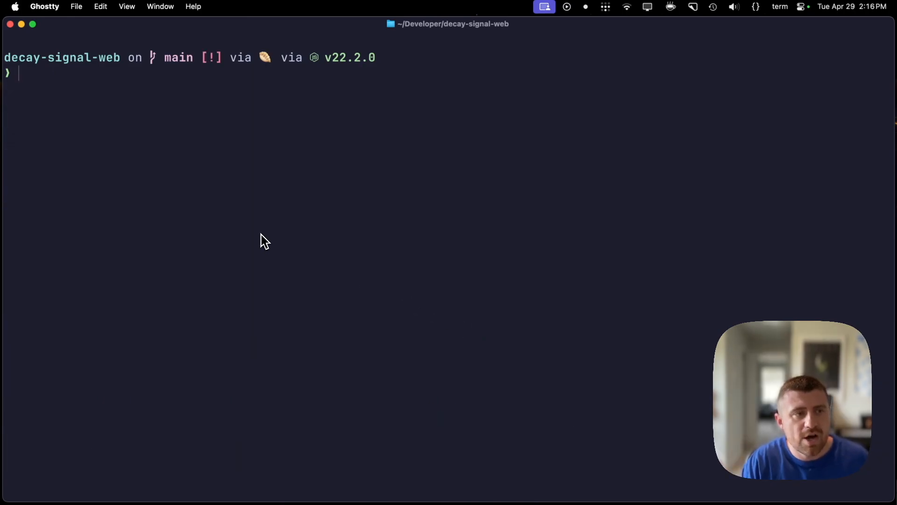
pyautogui.write('npm update')
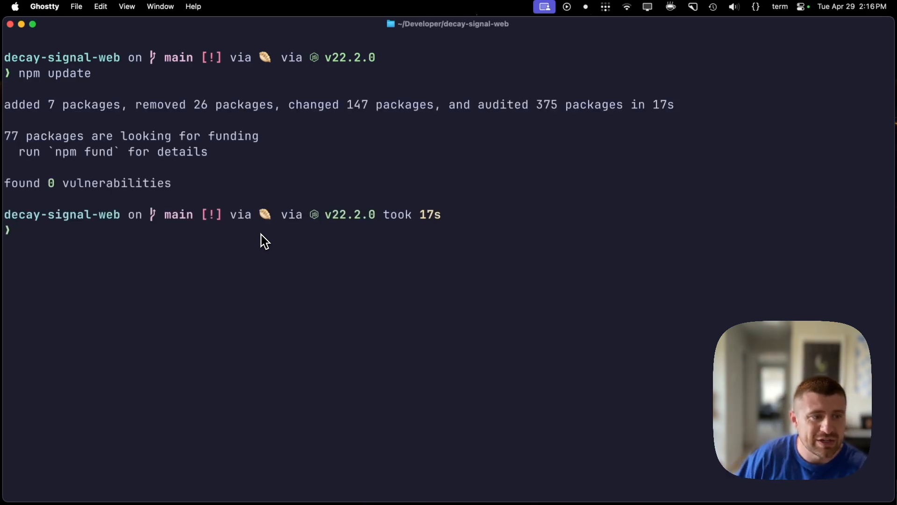
pyautogui.write('npm i -D @cloudflare/vite-plugin wrangler')
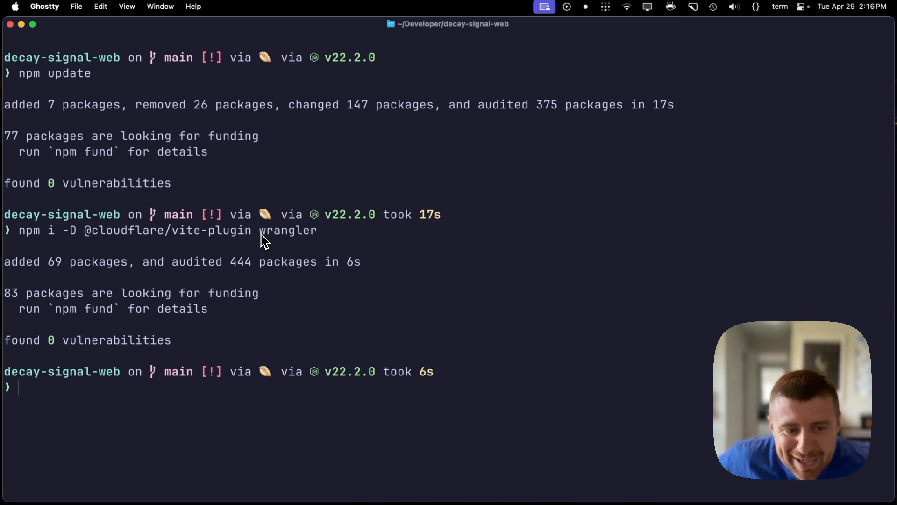
pyautogui.moveTo(174, 137)
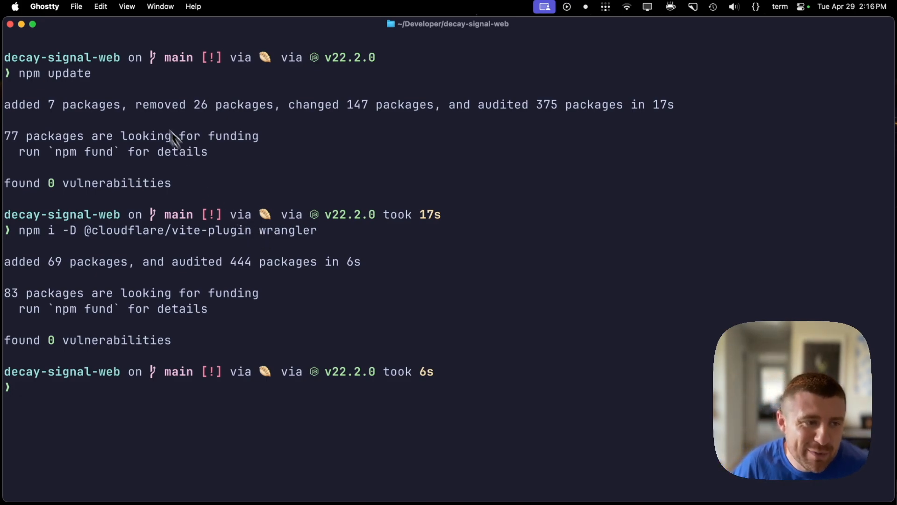
pyautogui.moveTo(94, 83)
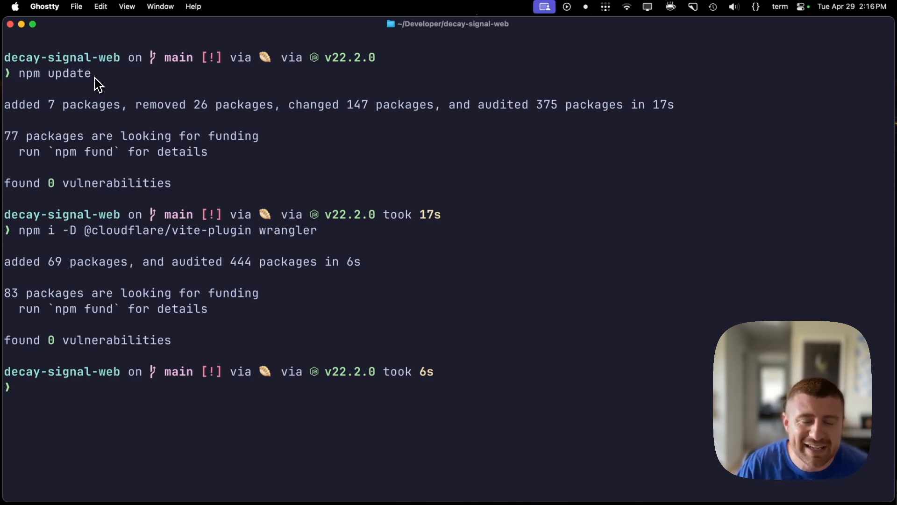
pyautogui.moveTo(224, 124)
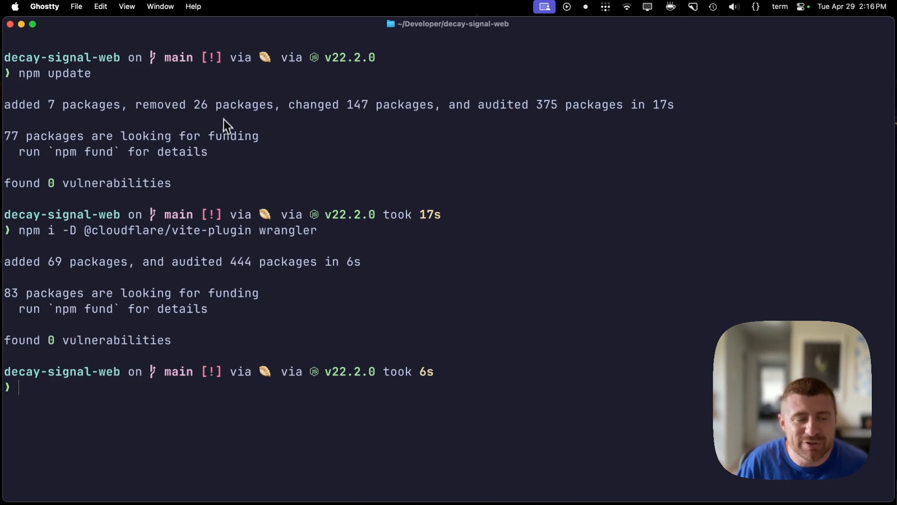
pyautogui.moveTo(240, 285)
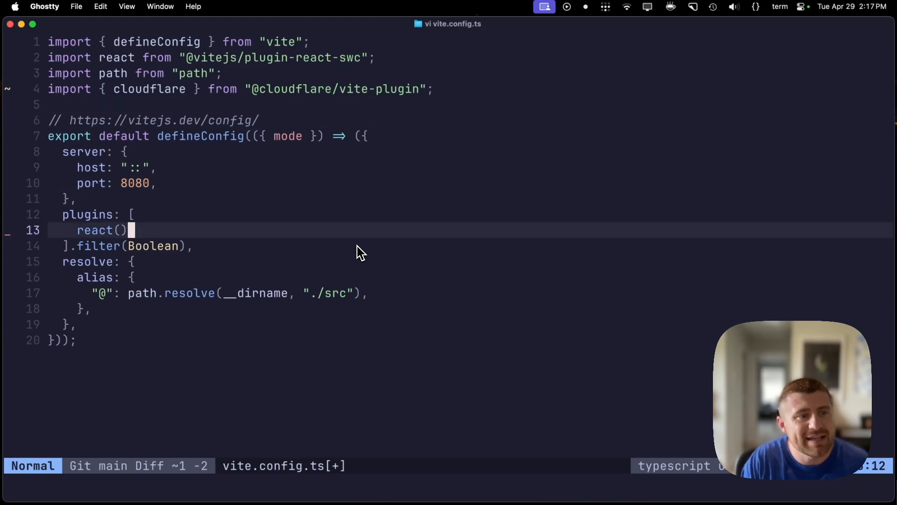
# Add cloudflare() to vite.config.ts plugins and view the site at localhost:8080
pyautogui.write('cloudflare({')
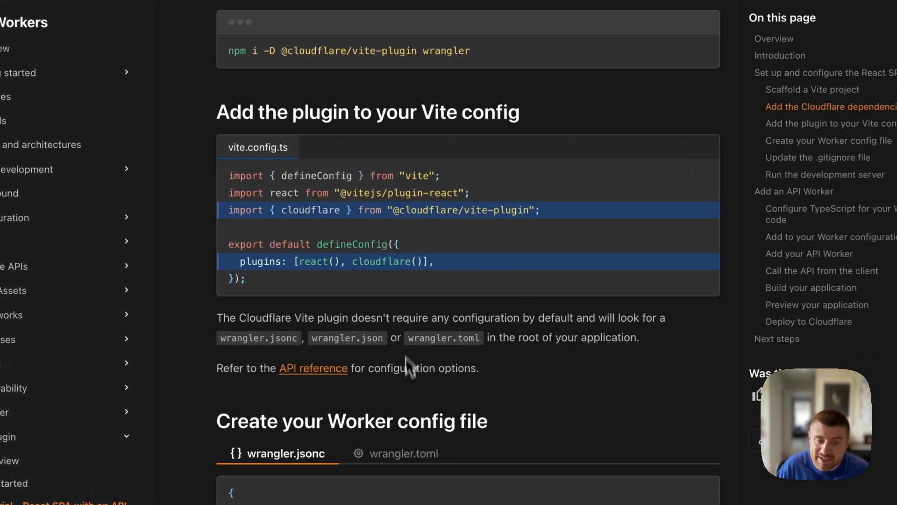
pyautogui.scroll(-3)
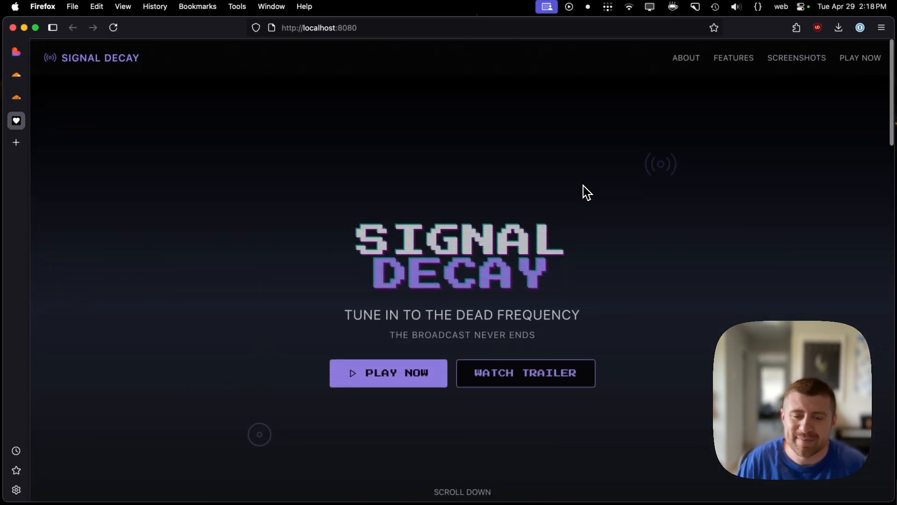
pyautogui.scroll(-3)
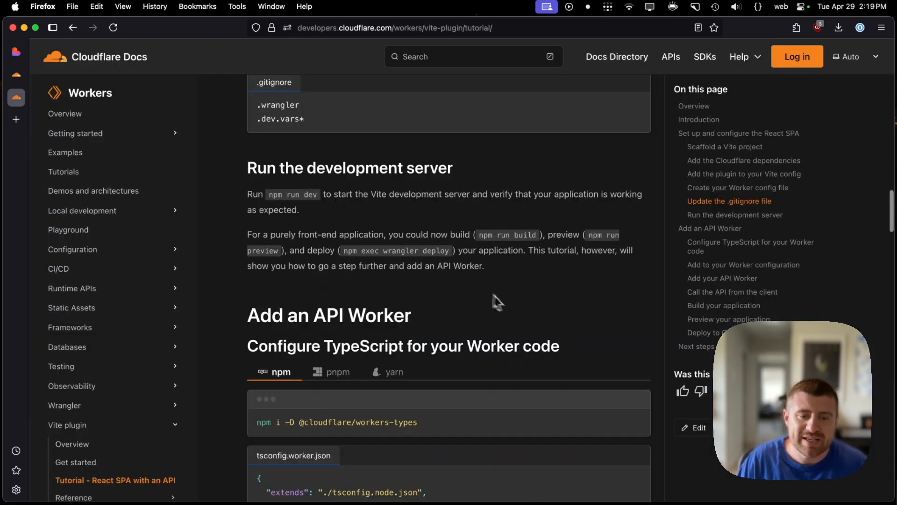
# Scroll the tutorial past the API Worker sections to the build and deploy steps
pyautogui.scroll(-3)
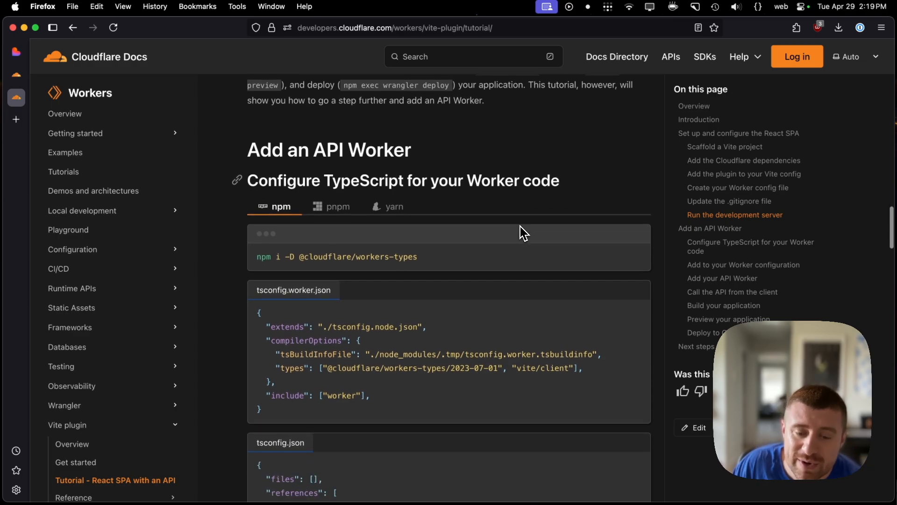
pyautogui.scroll(-3)
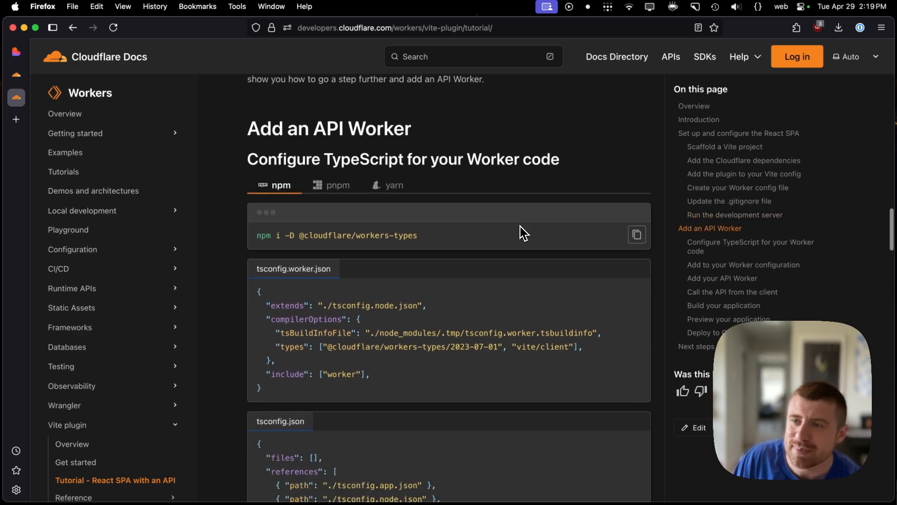
pyautogui.scroll(-3)
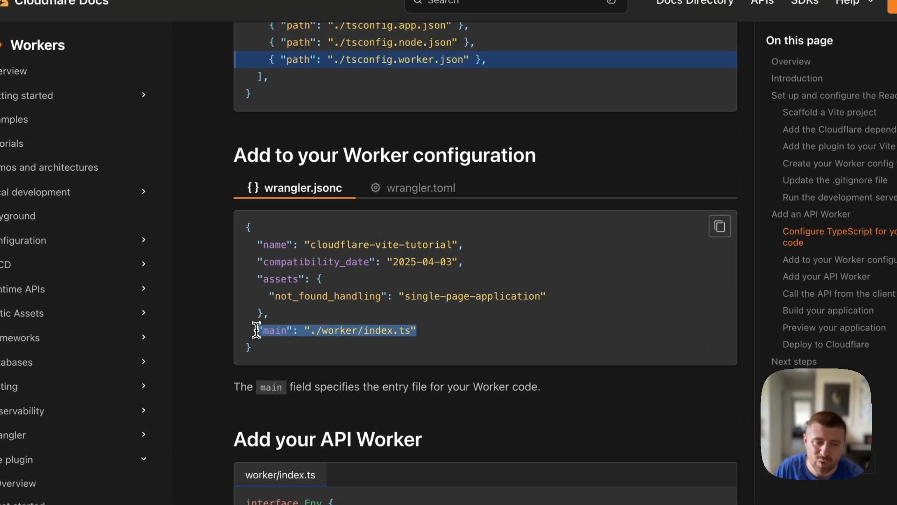
pyautogui.scroll(-3)
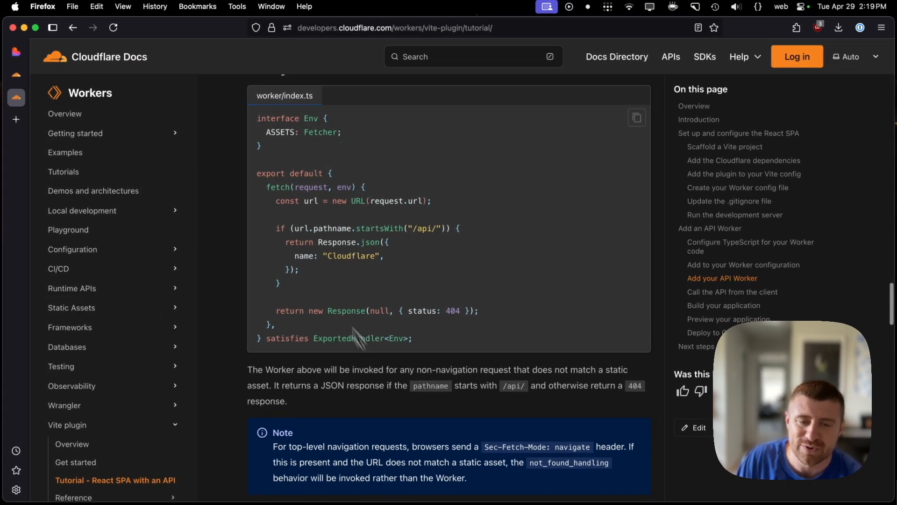
pyautogui.moveTo(332, 201)
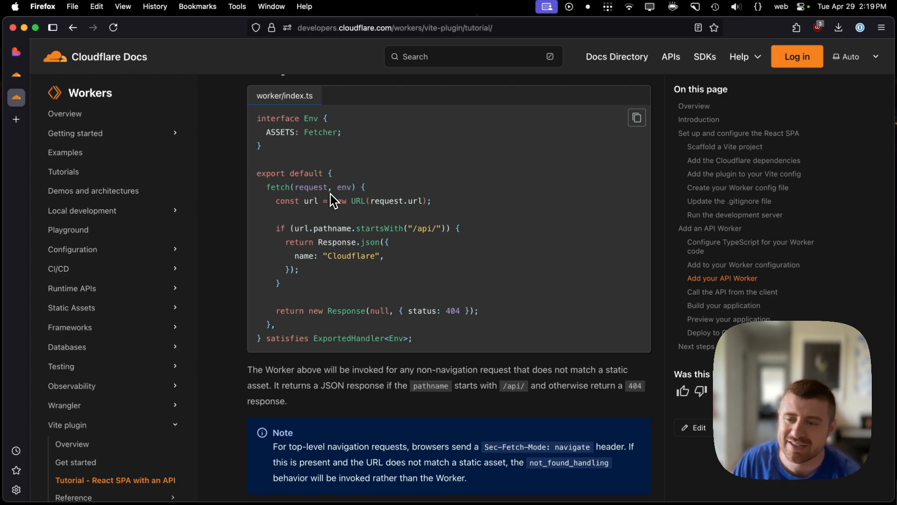
pyautogui.scroll(-3)
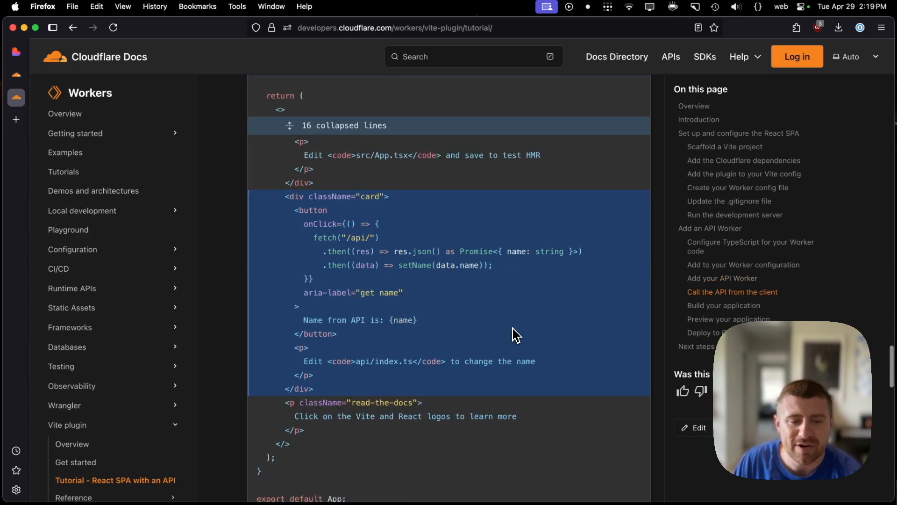
pyautogui.scroll(-3)
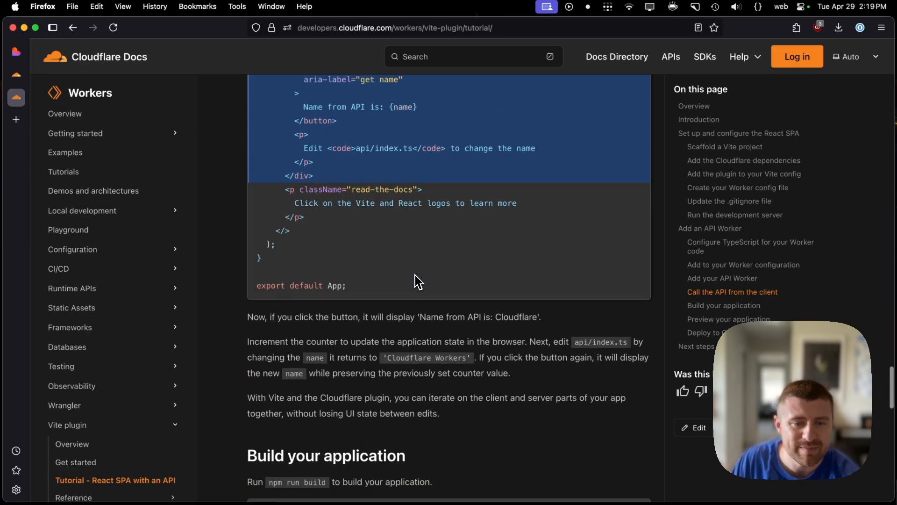
pyautogui.scroll(-3)
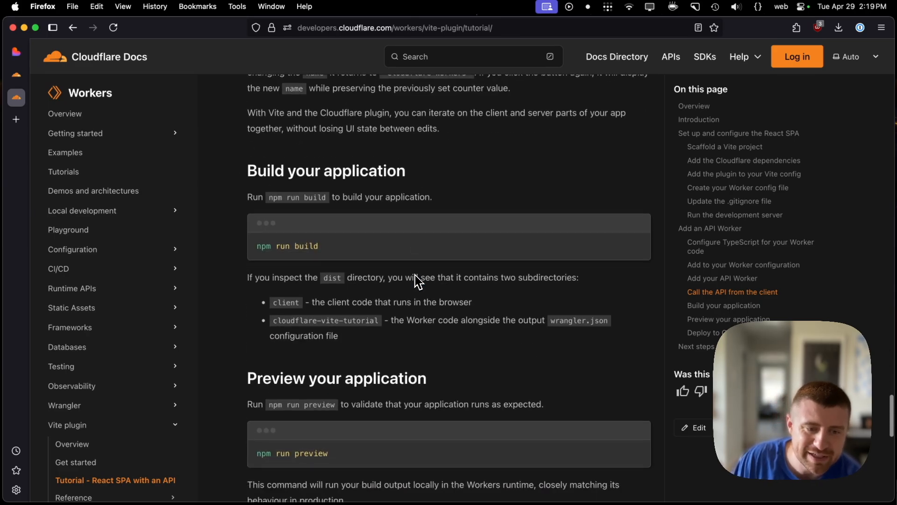
pyautogui.scroll(-3)
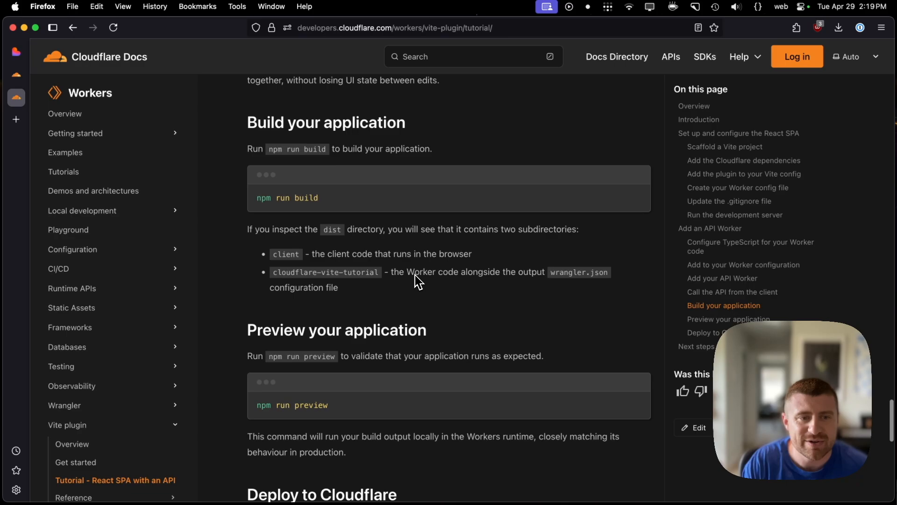
# Switch windows and scroll through the production build output in dist
pyautogui.press('cmd+tab')
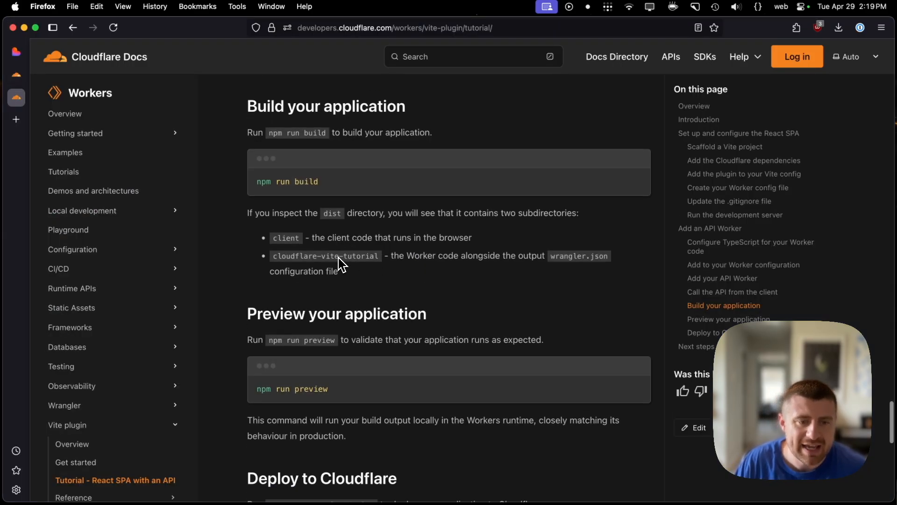
pyautogui.scroll(-3)
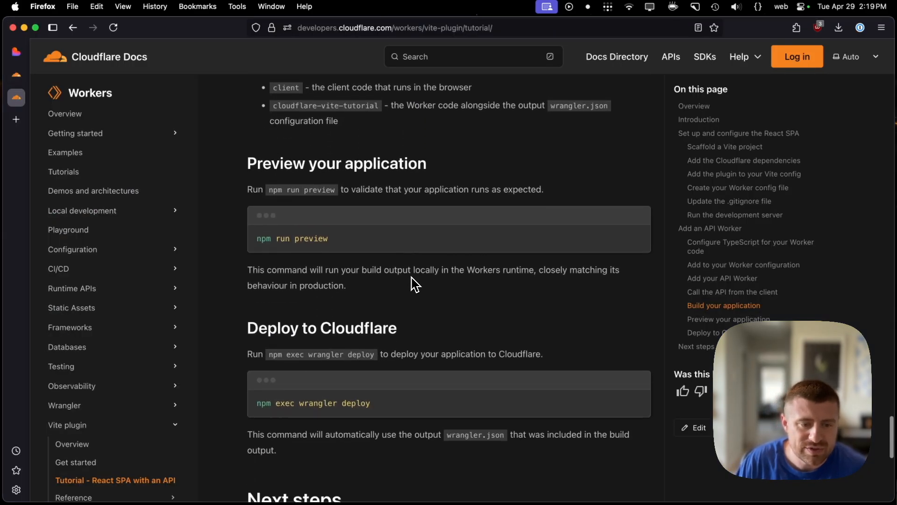
pyautogui.scroll(-3)
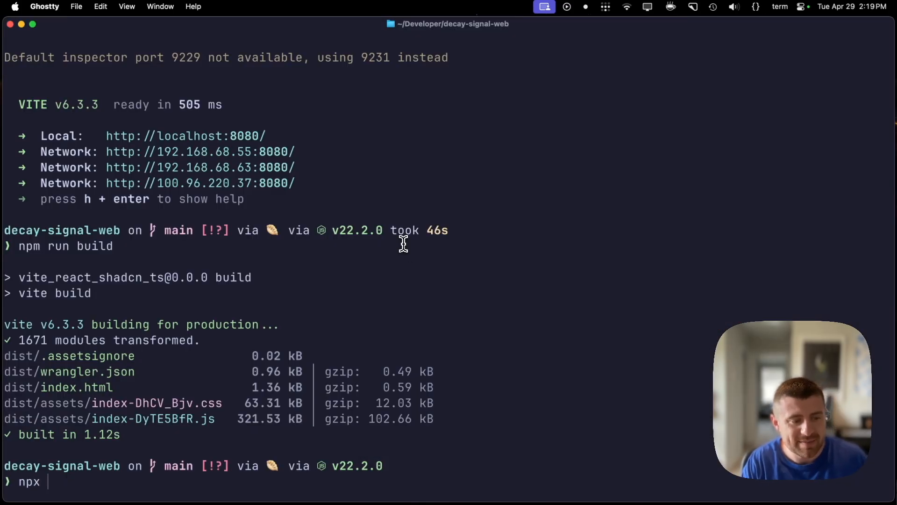
# Deploy with wrangler deploy and view the live workers.dev site
pyautogui.write('wrangler deploy')
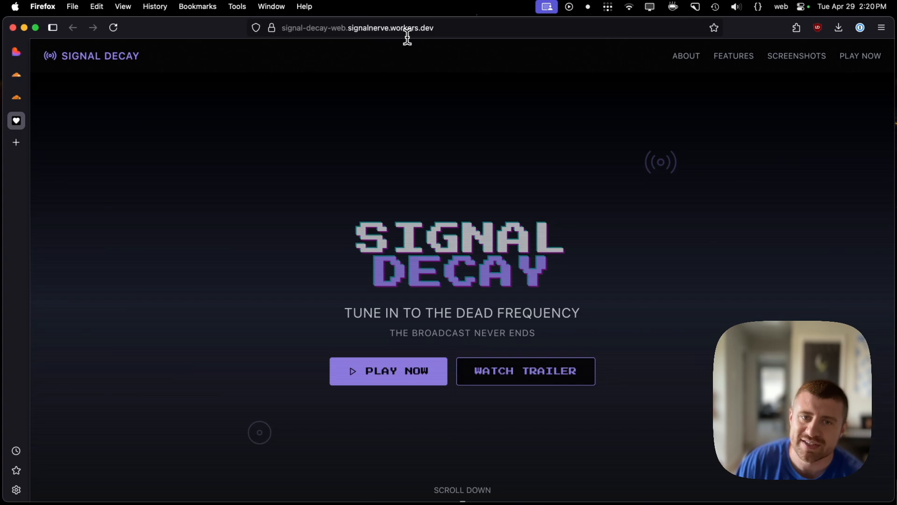
pyautogui.scroll(-3)
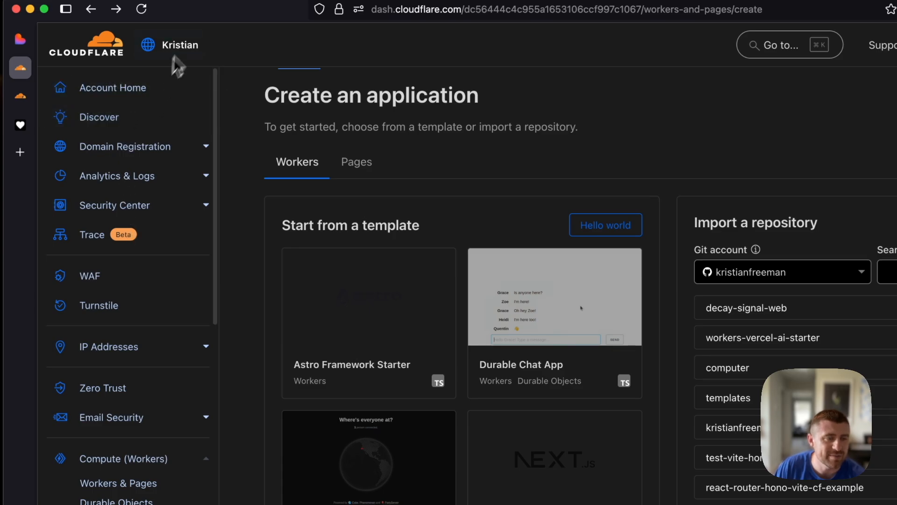
# Open signal-decay-web, scroll its Metrics, then review the Deployments and Logs tabs
pyautogui.scroll(-3)
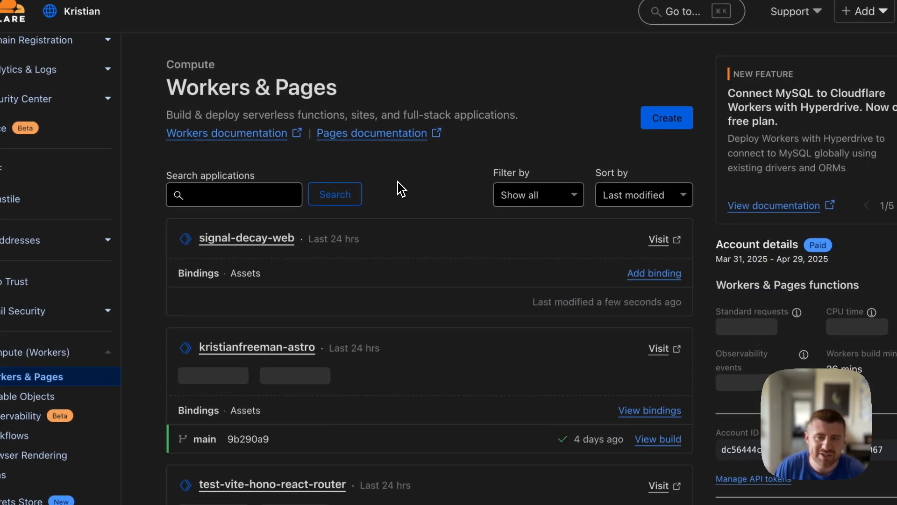
pyautogui.moveTo(277, 257)
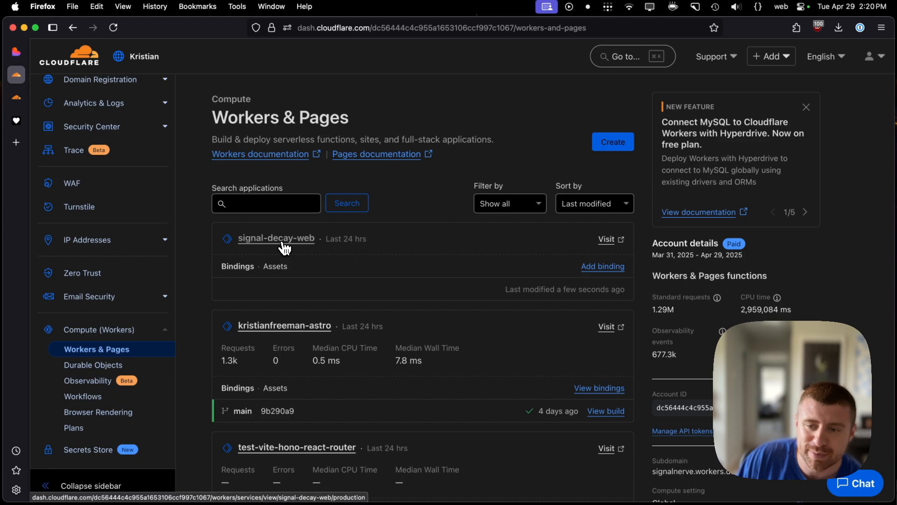
pyautogui.click(275, 238)
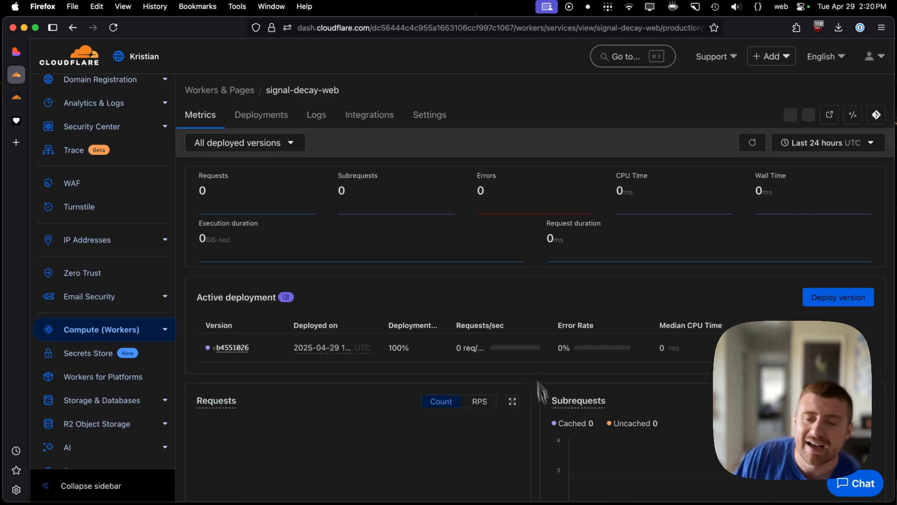
pyautogui.scroll(-3)
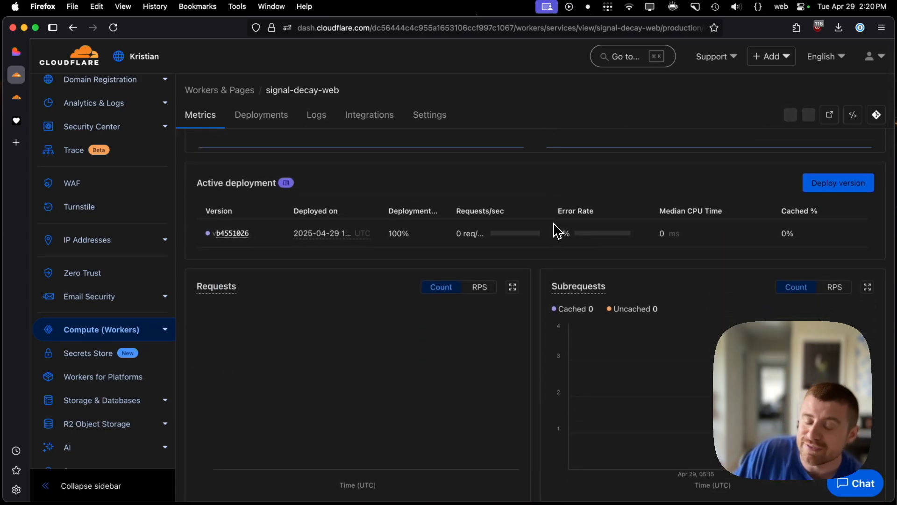
pyautogui.moveTo(555, 255)
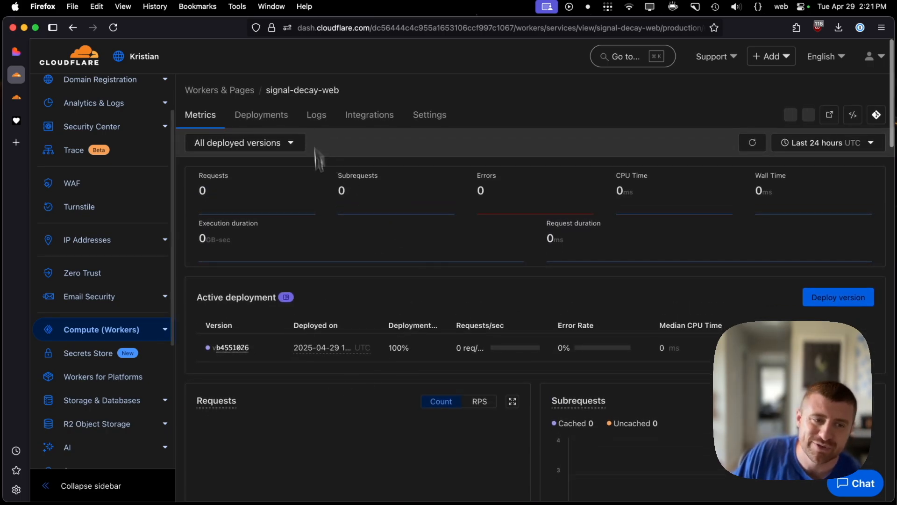
pyautogui.click(261, 115)
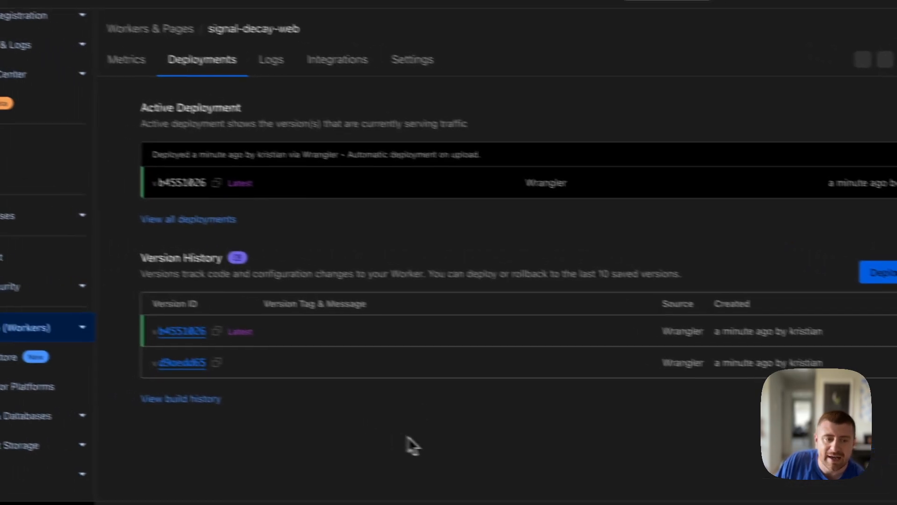
pyautogui.click(287, 108)
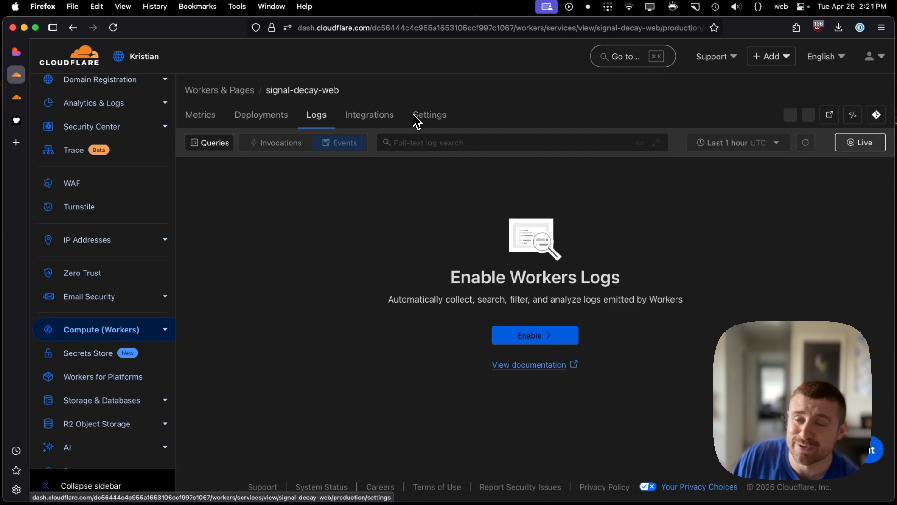
pyautogui.moveTo(541, 275)
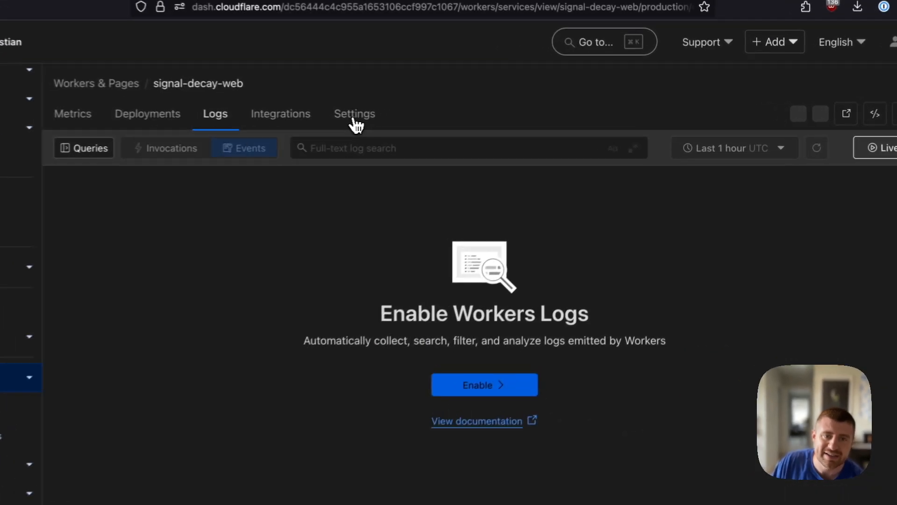
# Open the signal-decay-web Worker's Settings and start adding a custom domain under Domains & Routes
pyautogui.click(354, 113)
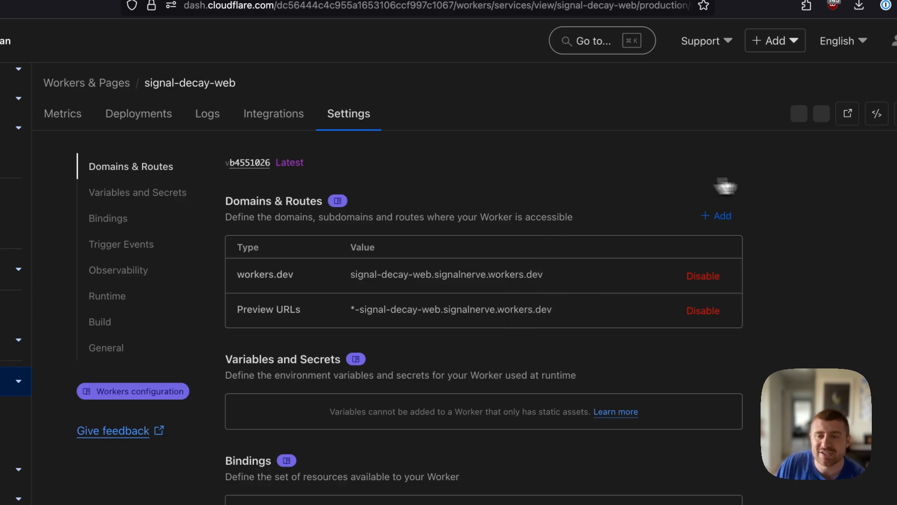
pyautogui.click(716, 216)
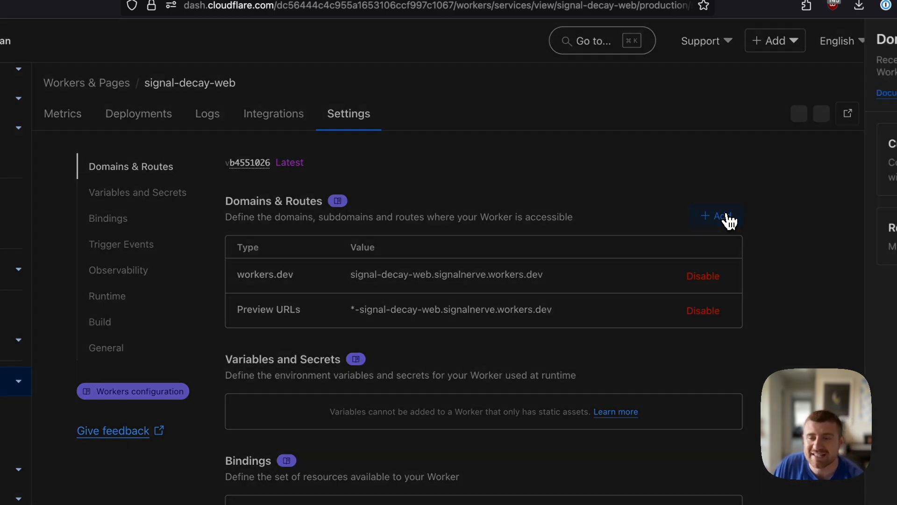
pyautogui.click(717, 216)
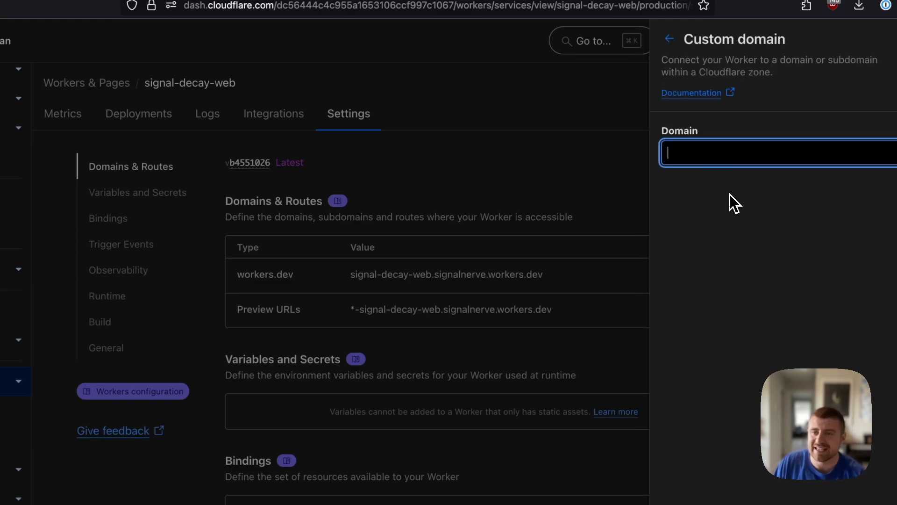
pyautogui.moveTo(542, 219)
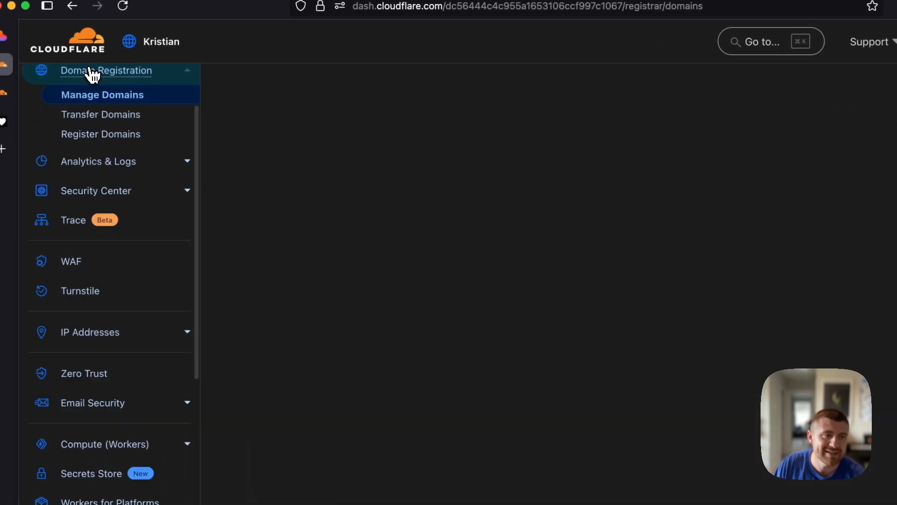
# Search Register Domains for playsignaldecay.com and purchase it
pyautogui.click(101, 134)
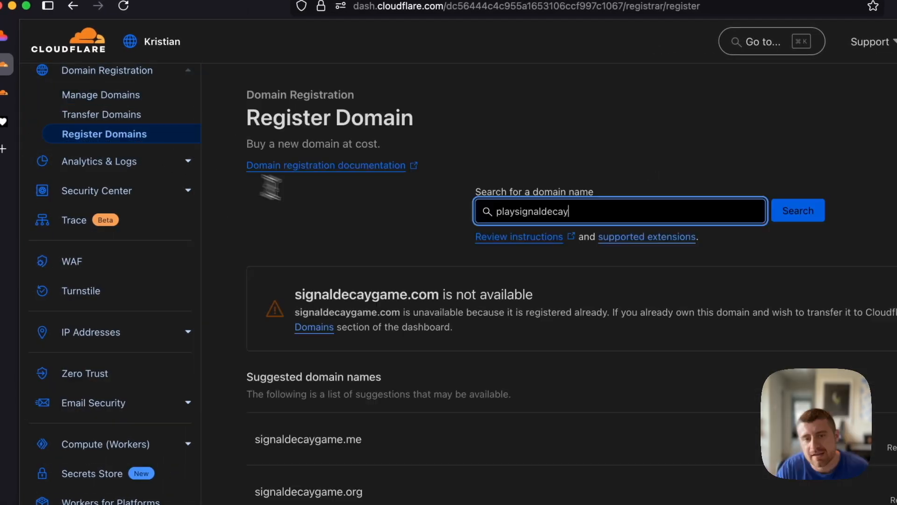
pyautogui.click(795, 209)
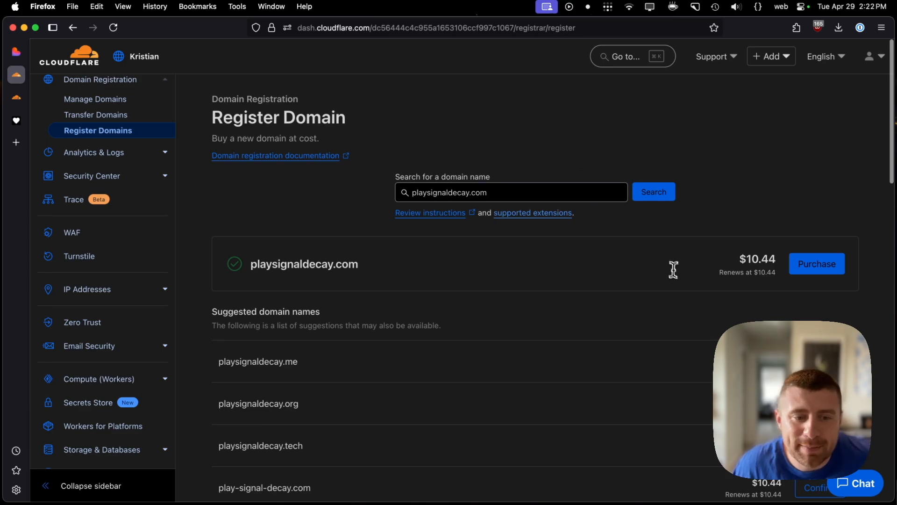
pyautogui.click(815, 263)
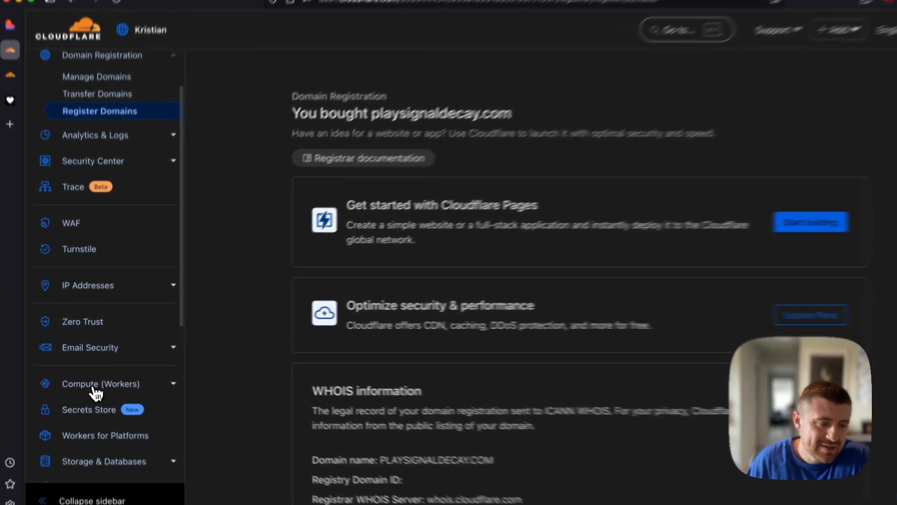
# Attach playsignaldecay.com to the signal-decay-web Worker under Settings > Domains & Routes
pyautogui.click(101, 383)
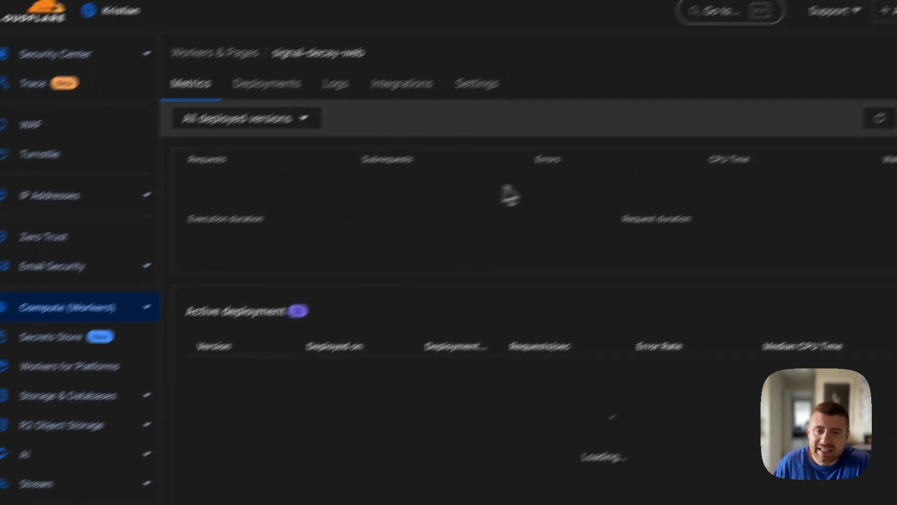
pyautogui.click(476, 83)
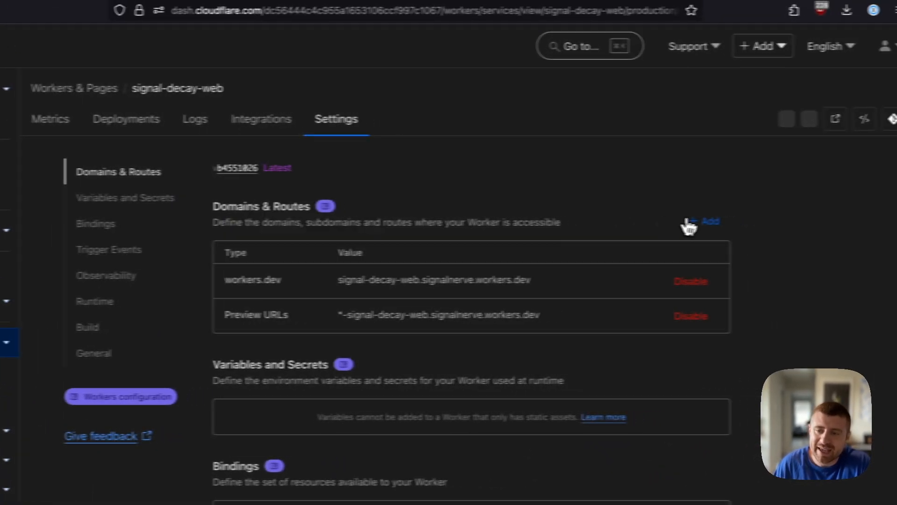
pyautogui.click(708, 221)
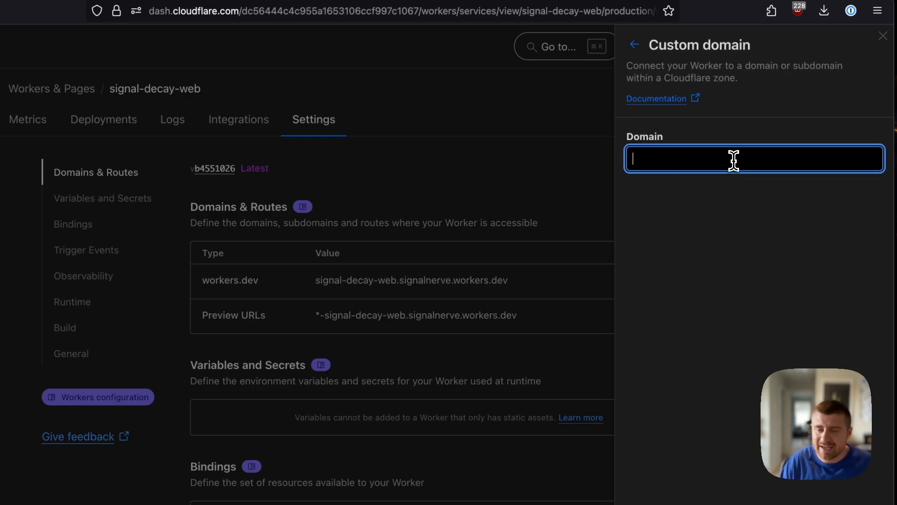
pyautogui.write('playsignaldecay.com')
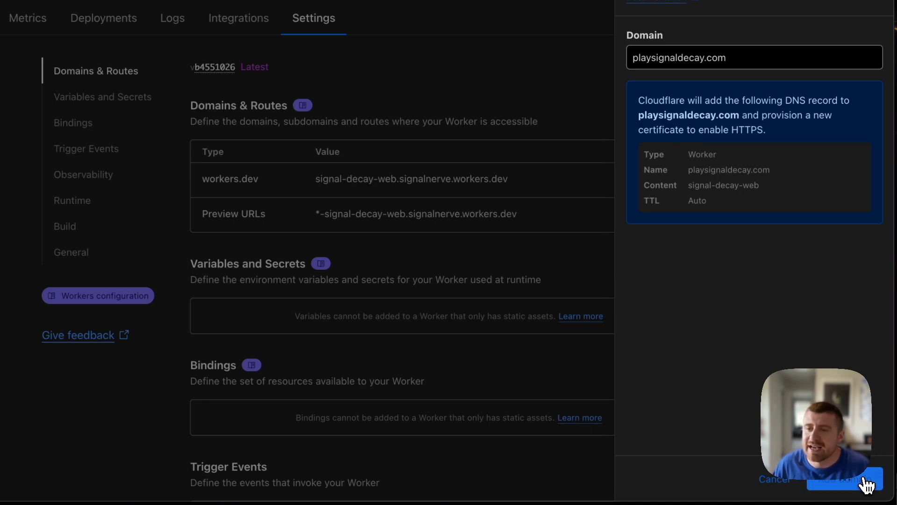
pyautogui.click(841, 478)
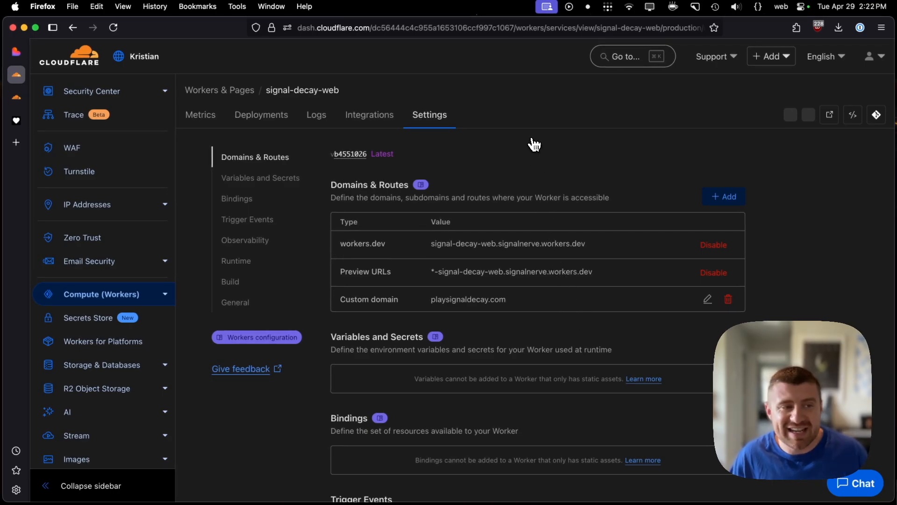
pyautogui.write('playsignaldecay.com')
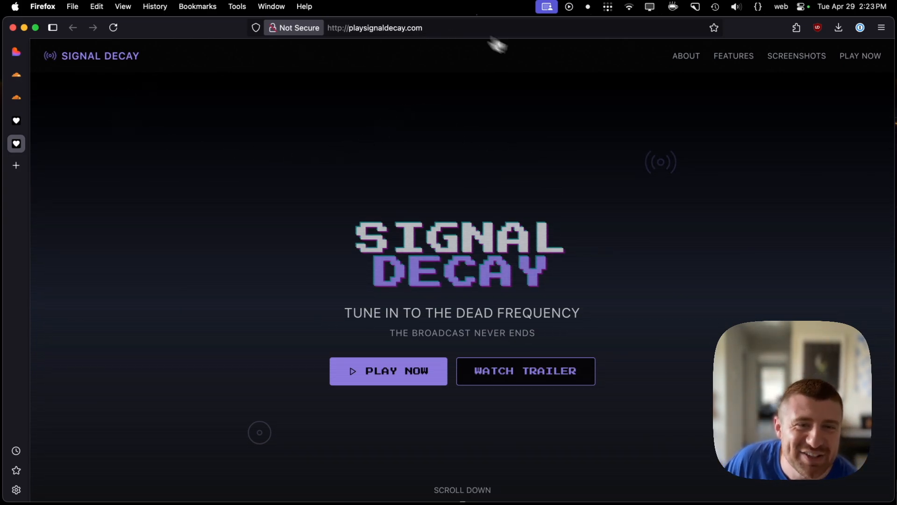
pyautogui.moveTo(321, 280)
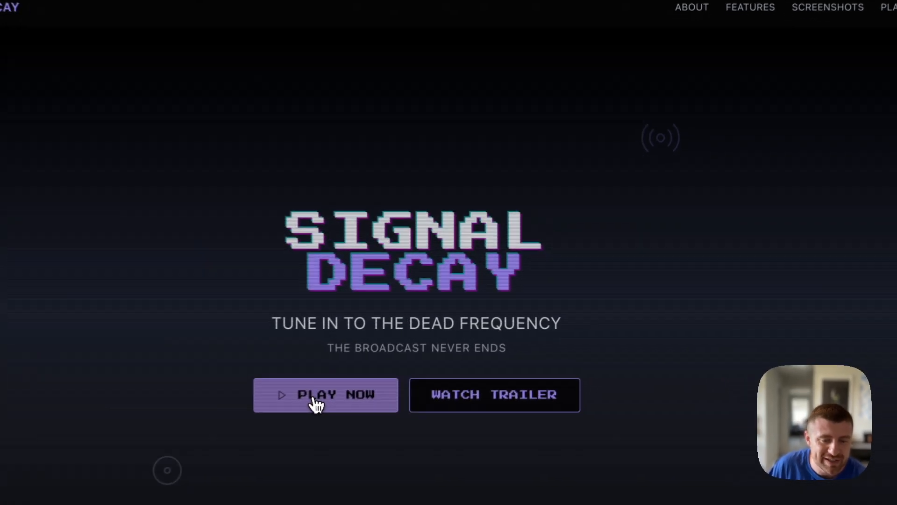
# Scroll through the live Signal Decay landing page at playsignaldecay.com
pyautogui.scroll(-3)
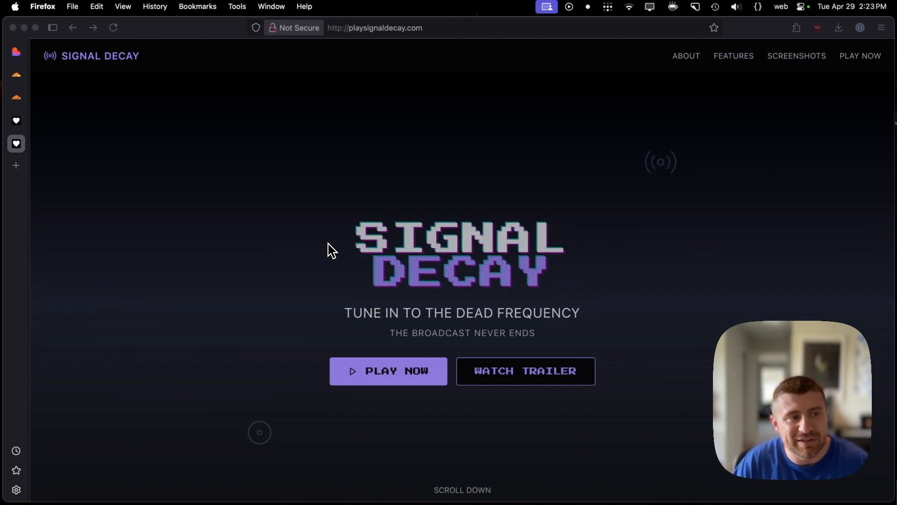
pyautogui.moveTo(405, 146)
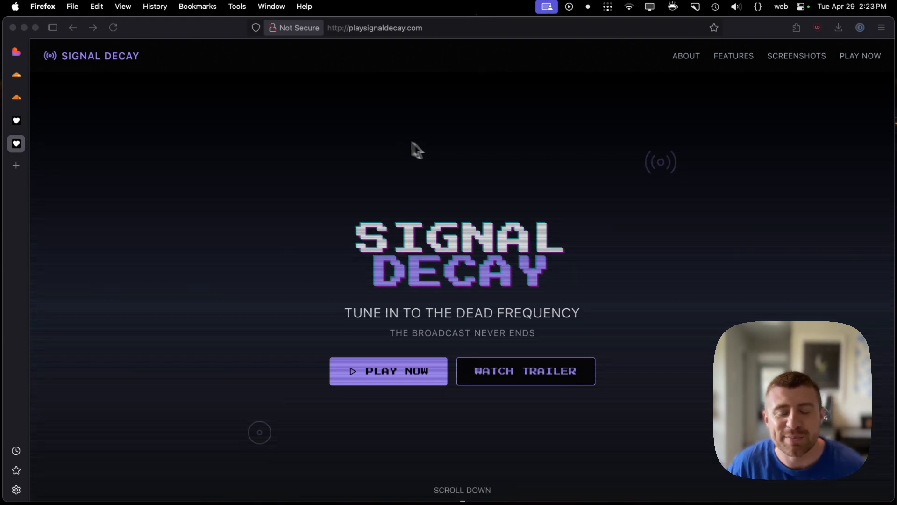
pyautogui.moveTo(646, 293)
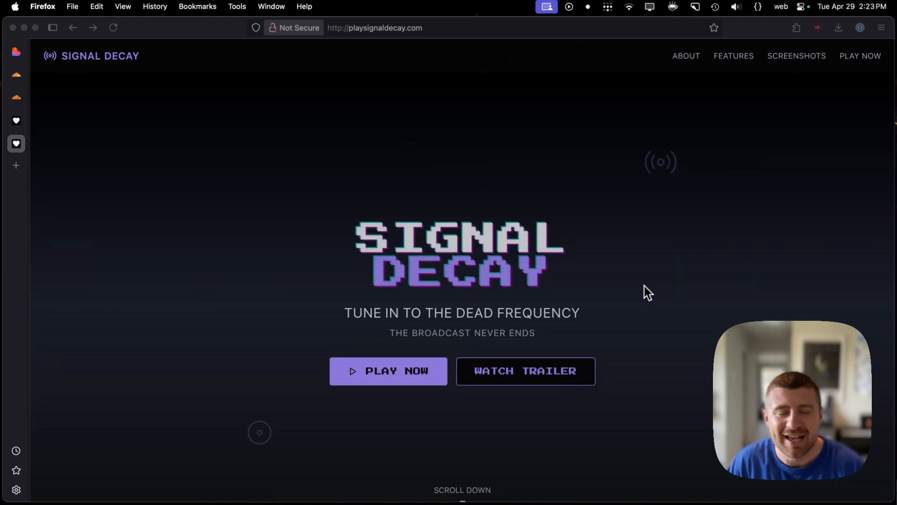
pyautogui.moveTo(415, 219)
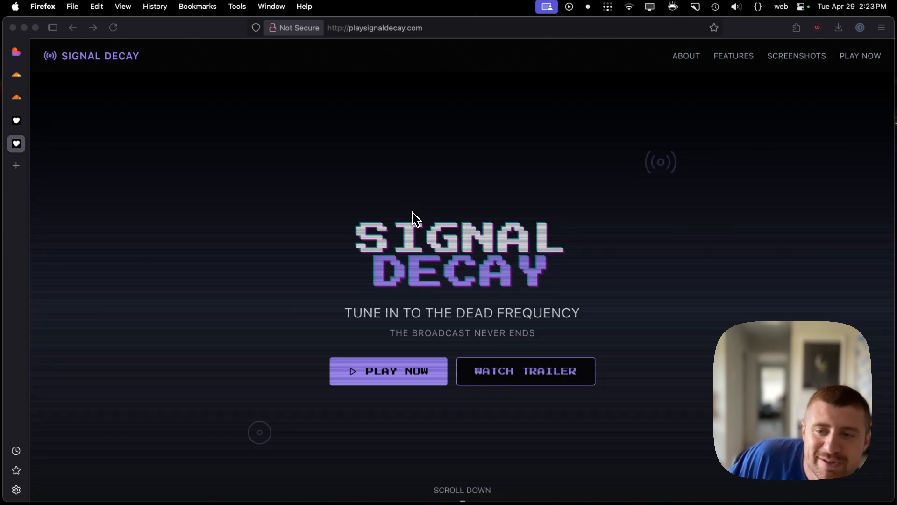
pyautogui.moveTo(614, 288)
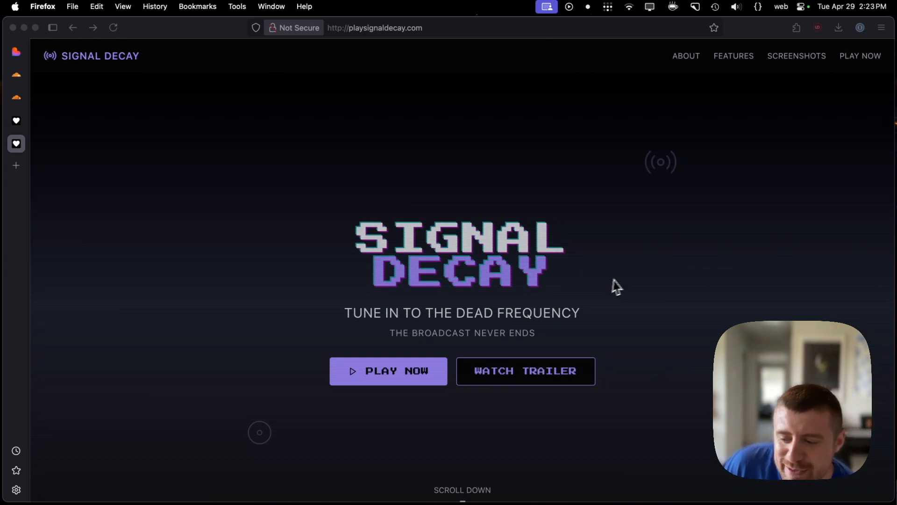
pyautogui.moveTo(624, 284)
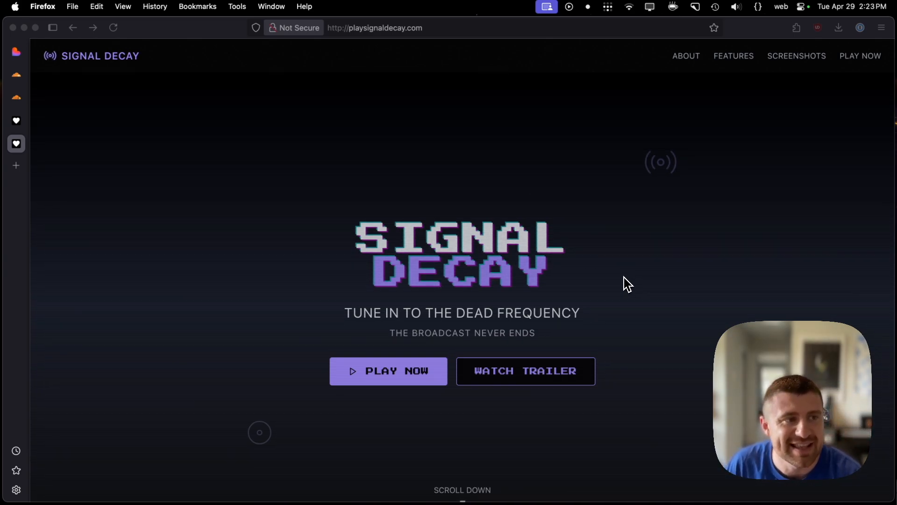
pyautogui.moveTo(614, 279)
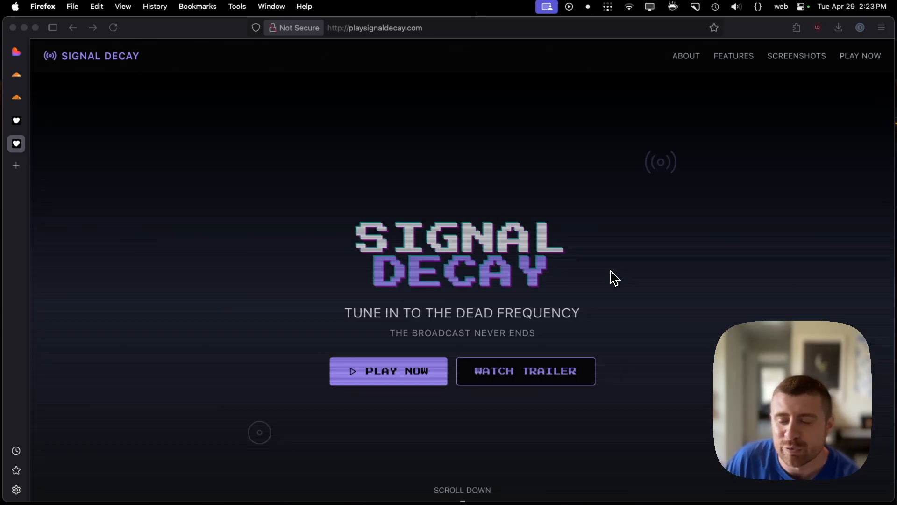